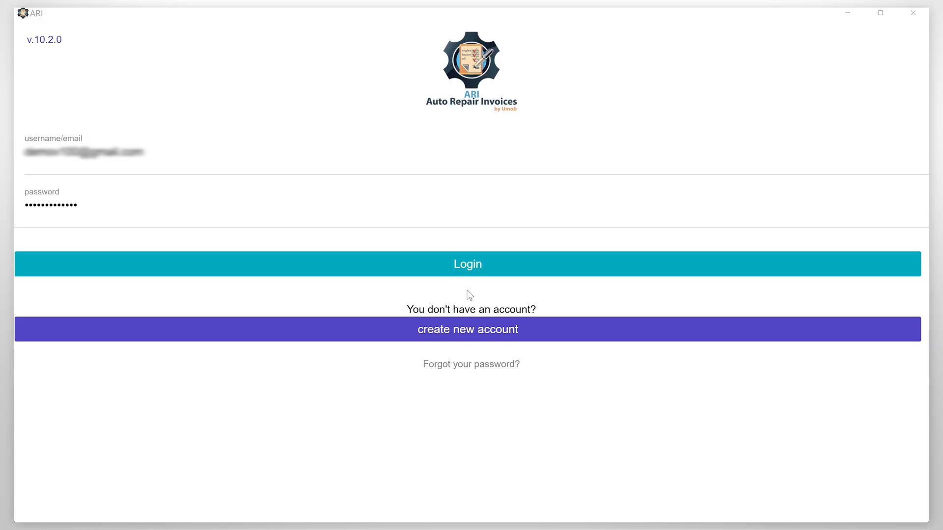
Log in with the saved username and password to reach the dashboard.
{"action": "left_click", "coordinate": [467, 264]}
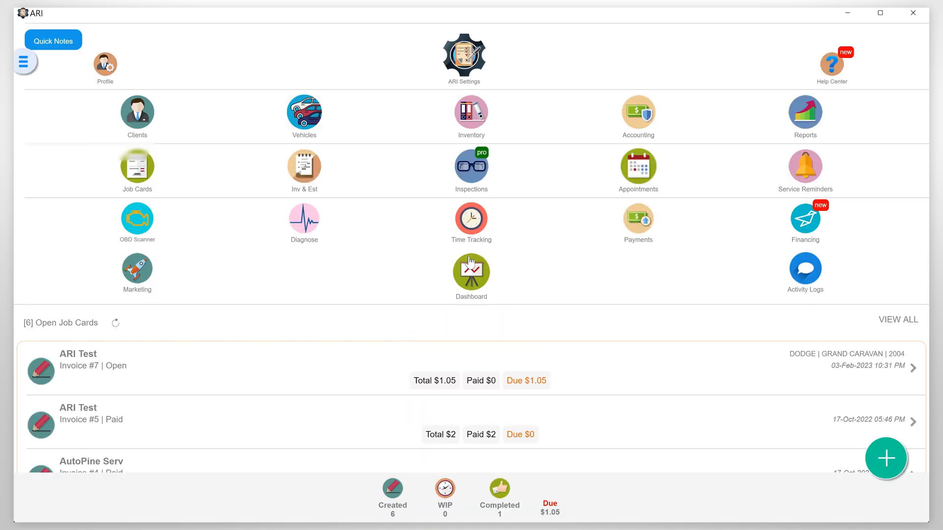
{"action": "mouse_move", "coordinate": [104, 66]}
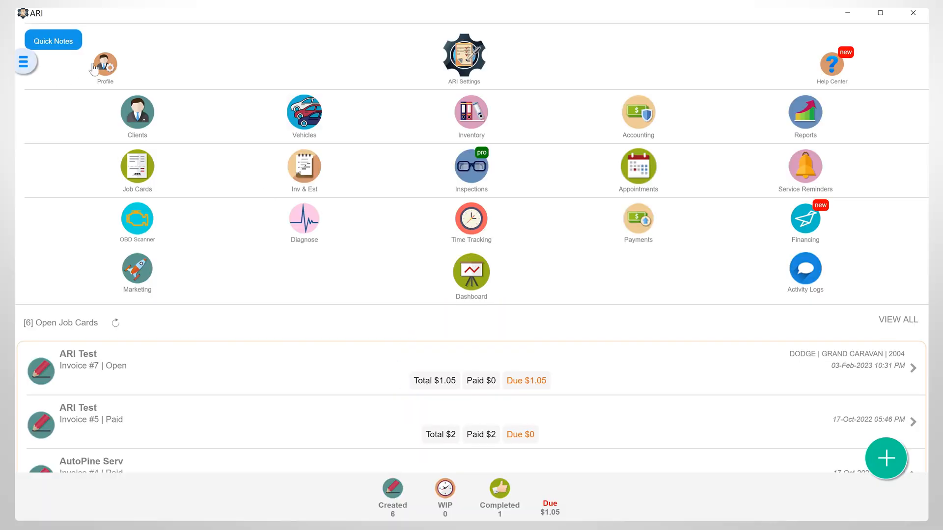
Set the My Profile company logo to the Untitled-1 image from the Desktop.
{"action": "left_click", "coordinate": [103, 63]}
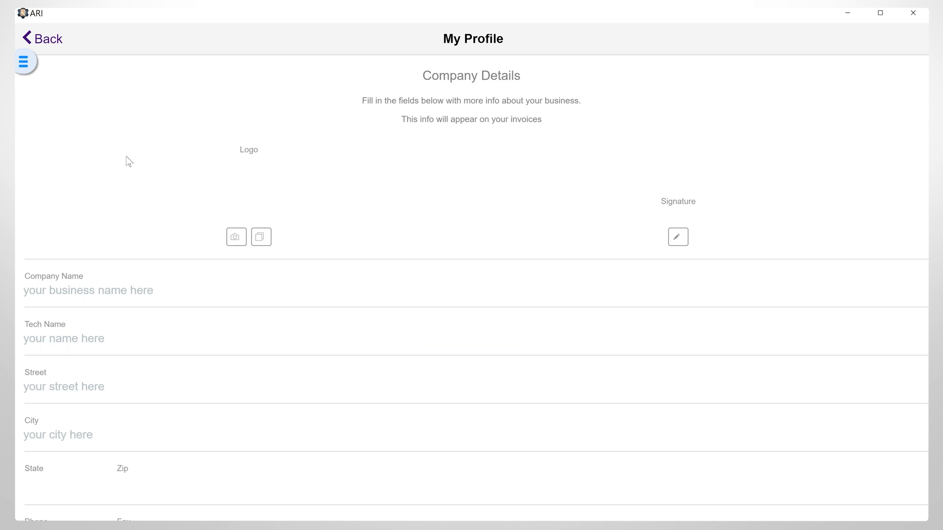
{"action": "mouse_move", "coordinate": [207, 235]}
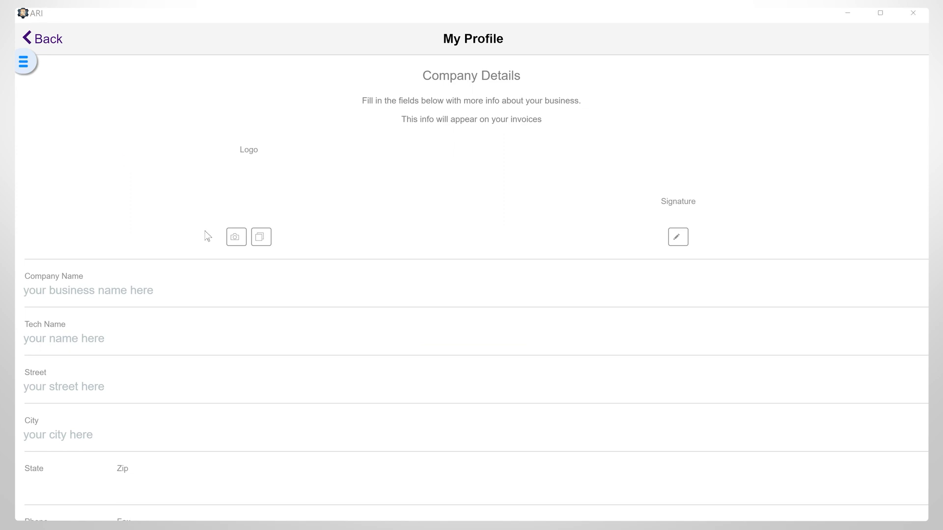
{"action": "left_click", "coordinate": [236, 236]}
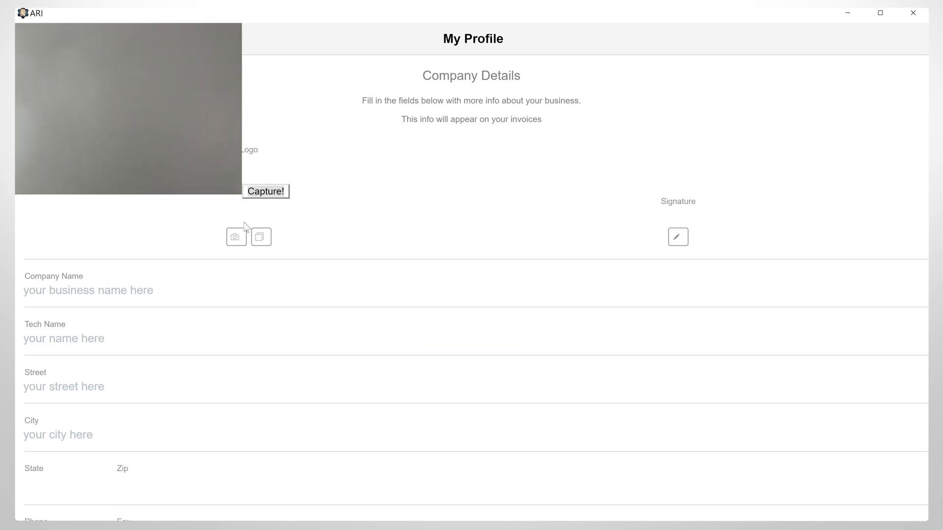
{"action": "left_click", "coordinate": [266, 191]}
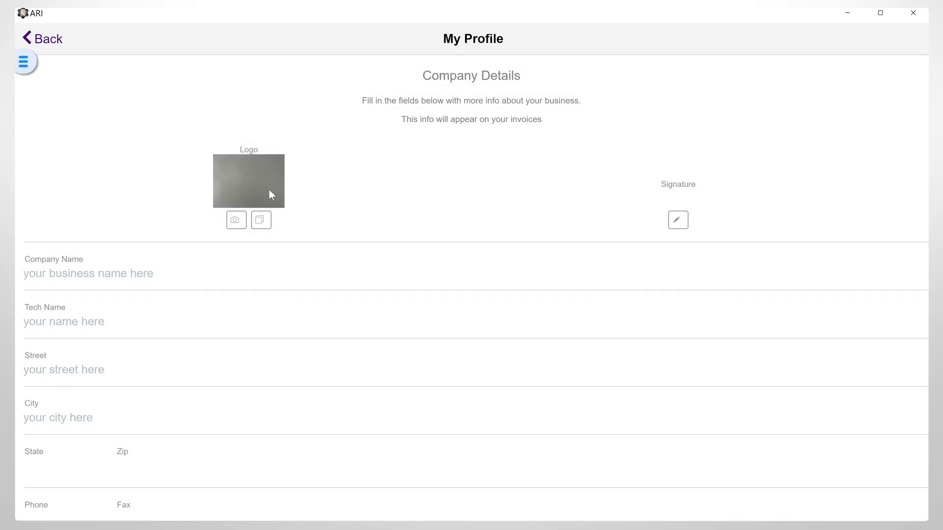
{"action": "left_click", "coordinate": [261, 219]}
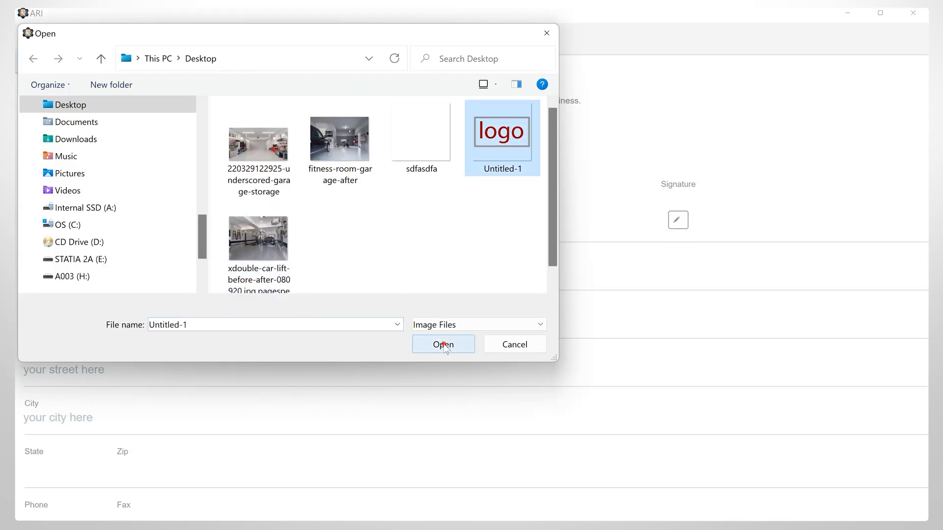
{"action": "left_click", "coordinate": [443, 344]}
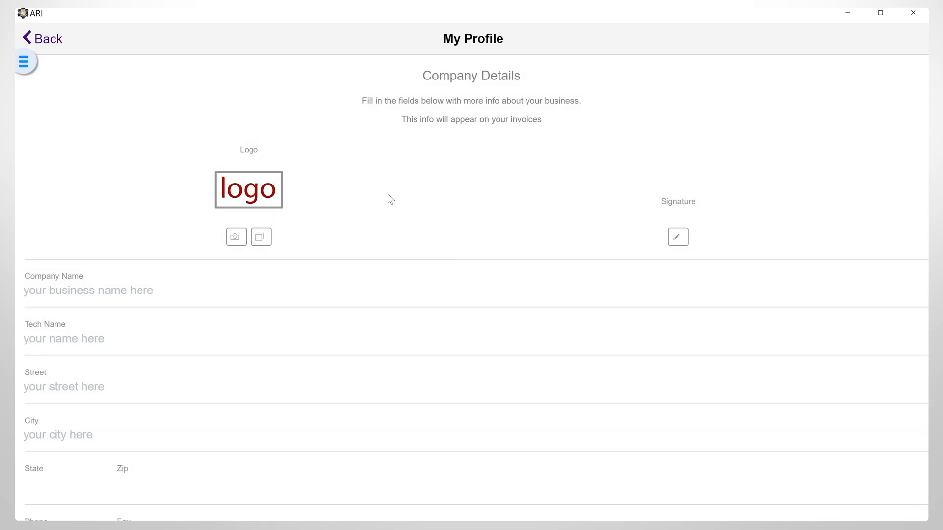
{"action": "mouse_move", "coordinate": [677, 236]}
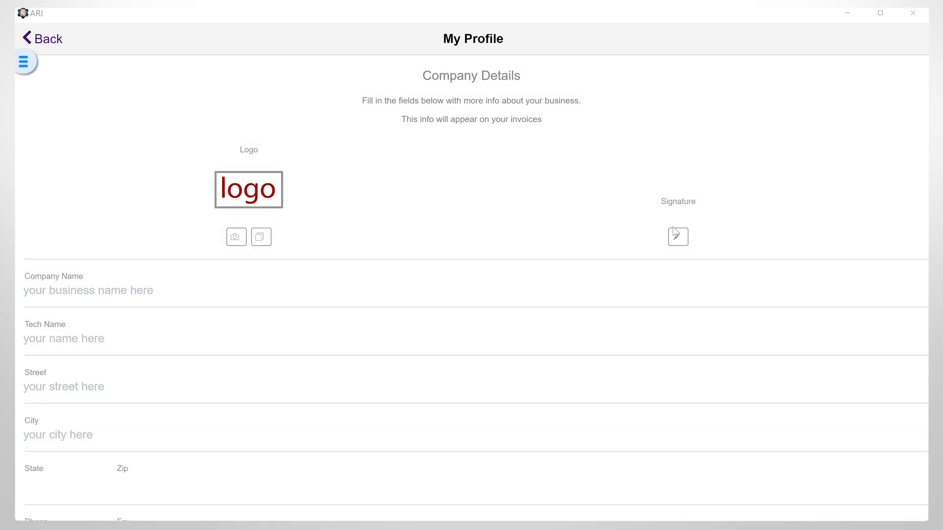
Draw a checkmark in the Signature pad and save it.
{"action": "left_click", "coordinate": [678, 235]}
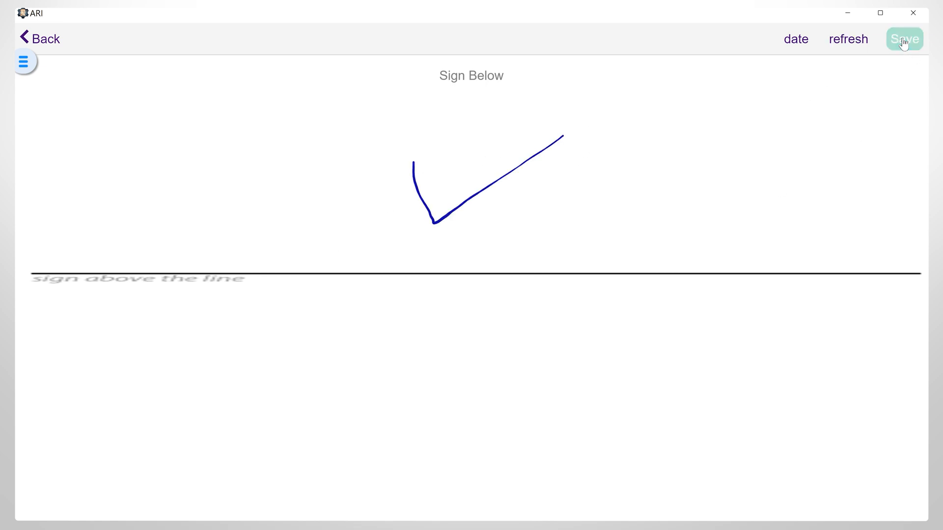
{"action": "left_click", "coordinate": [905, 39]}
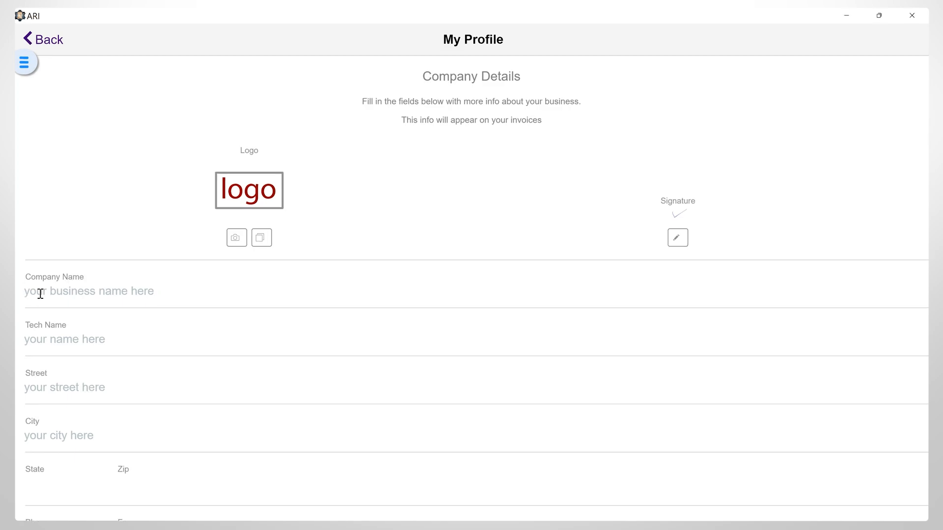
{"action": "type", "text": "Examplecompany.ltd"}
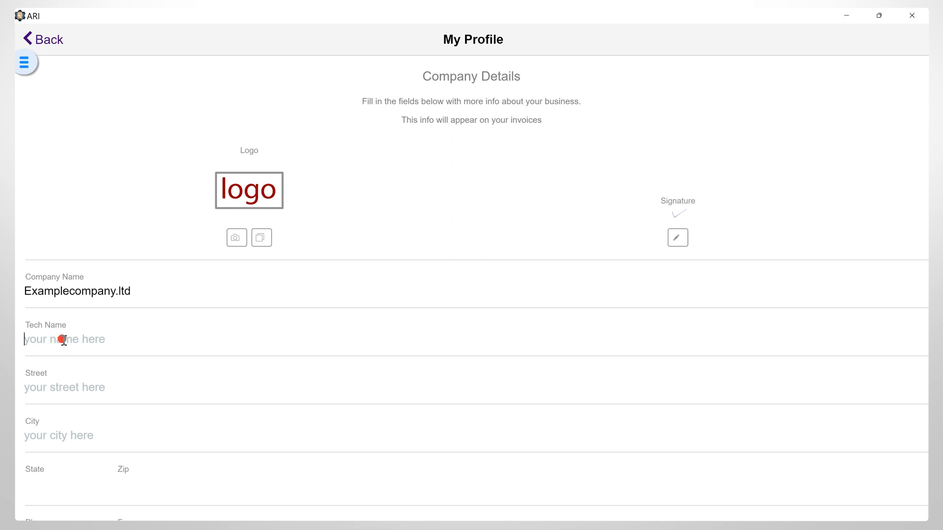
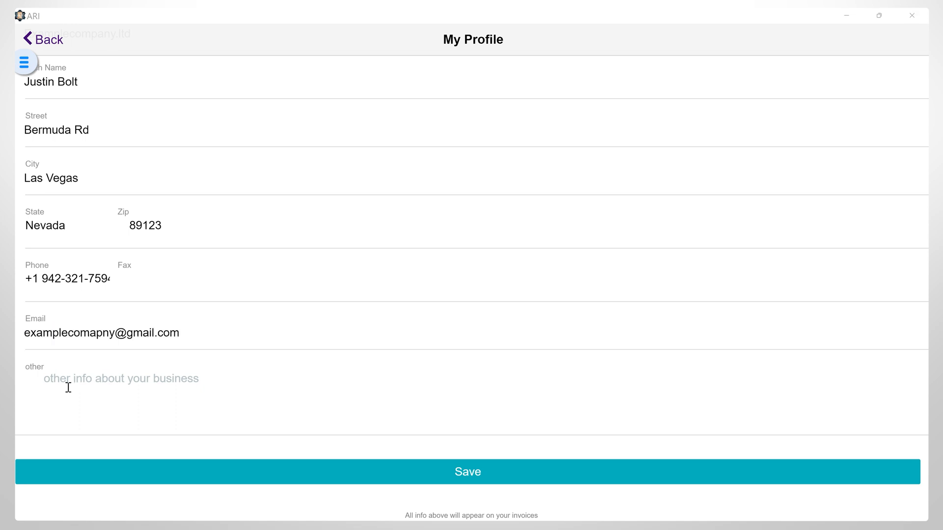
{"action": "type", "text": "other info here"}
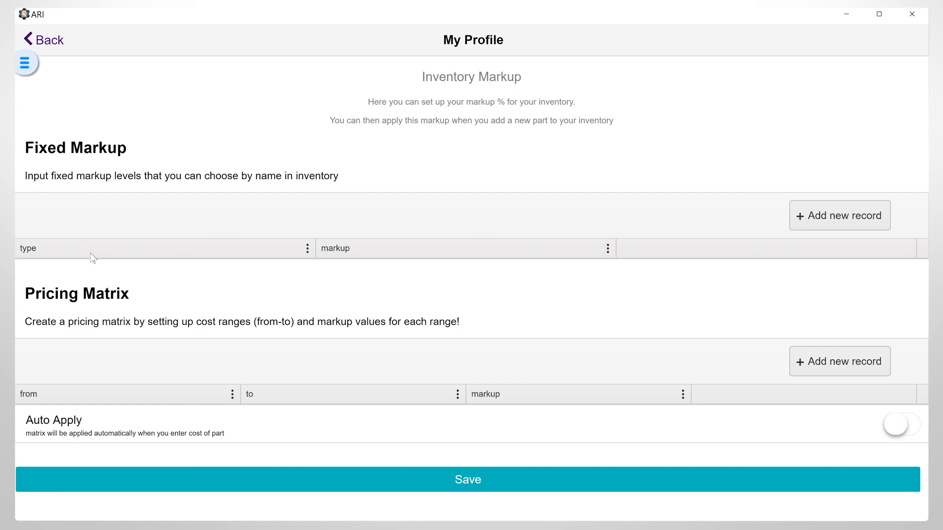
Add a Type 1 fixed markup of 15%.
{"action": "double_click", "coordinate": [77, 294]}
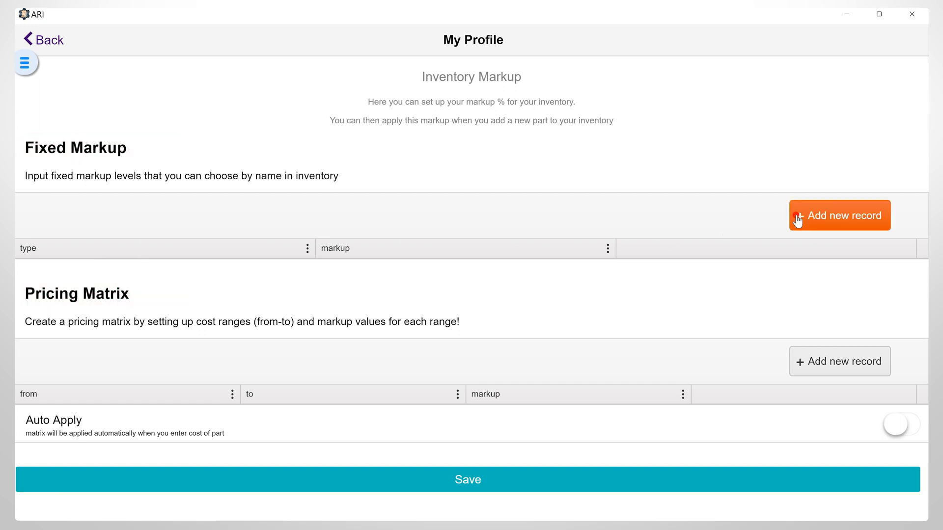
{"action": "left_click", "coordinate": [839, 215]}
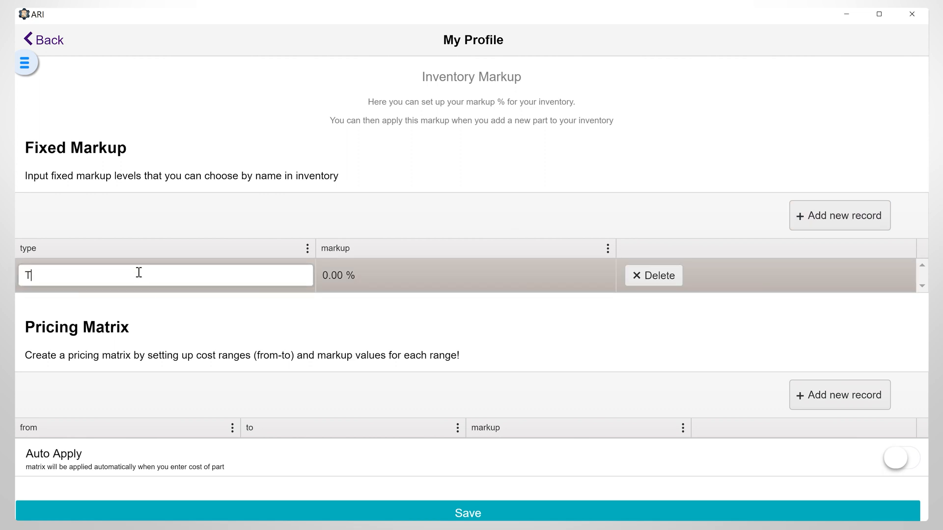
{"action": "left_click", "coordinate": [464, 276]}
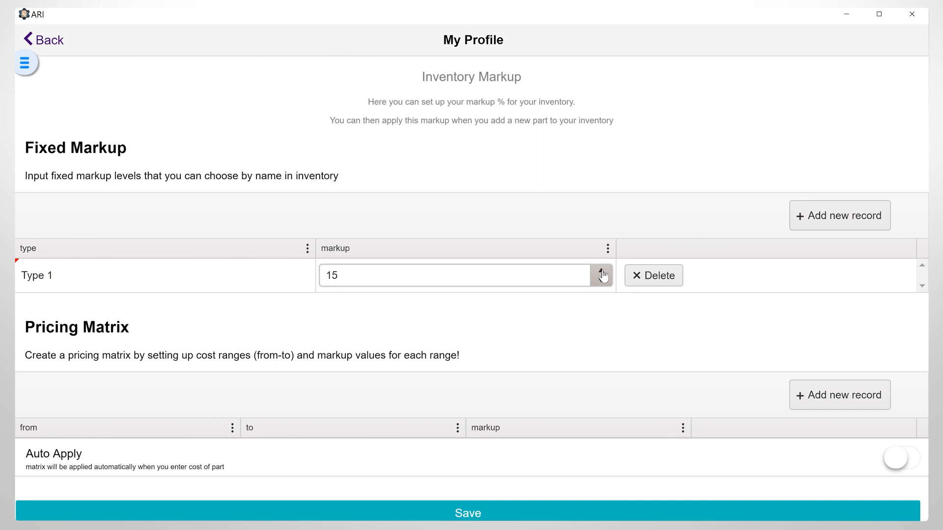
Add a 10–30 pricing matrix range at 10% and delete the extra empty range.
{"action": "left_click", "coordinate": [840, 394]}
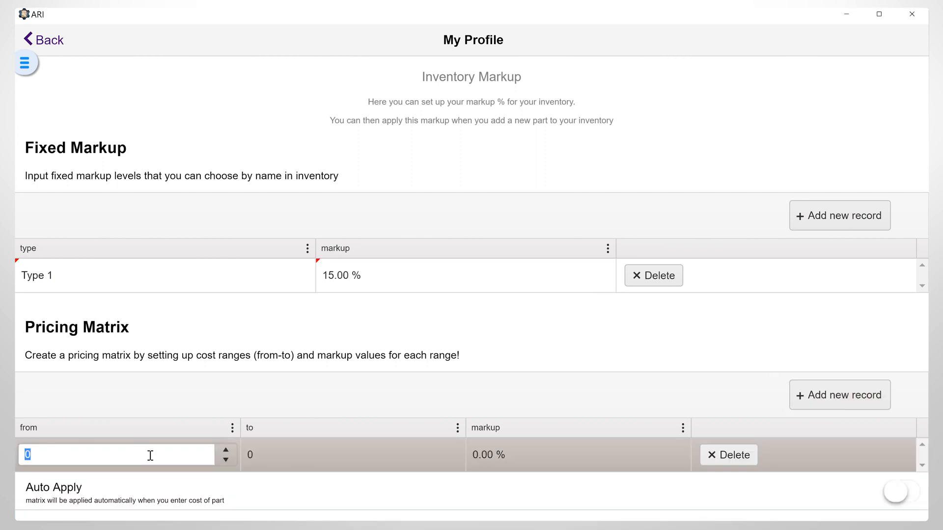
{"action": "left_click", "coordinate": [352, 454]}
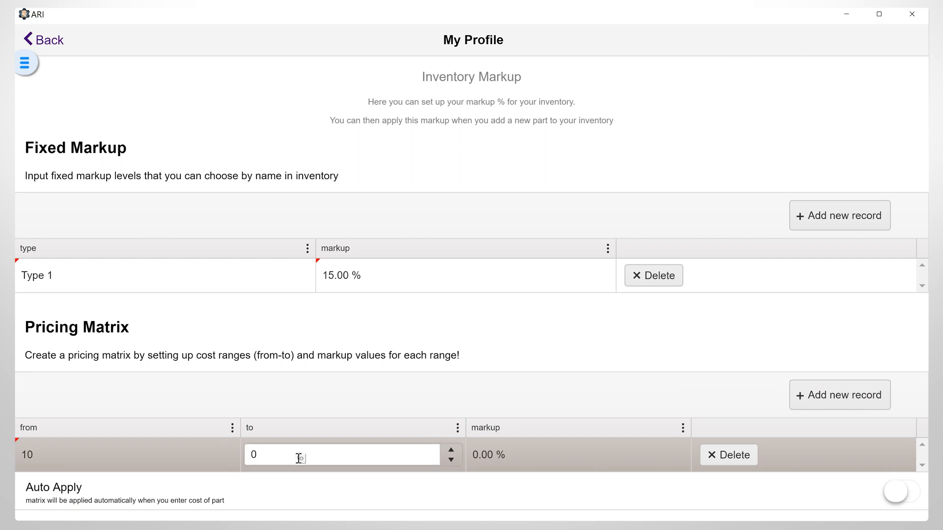
{"action": "type", "text": "30"}
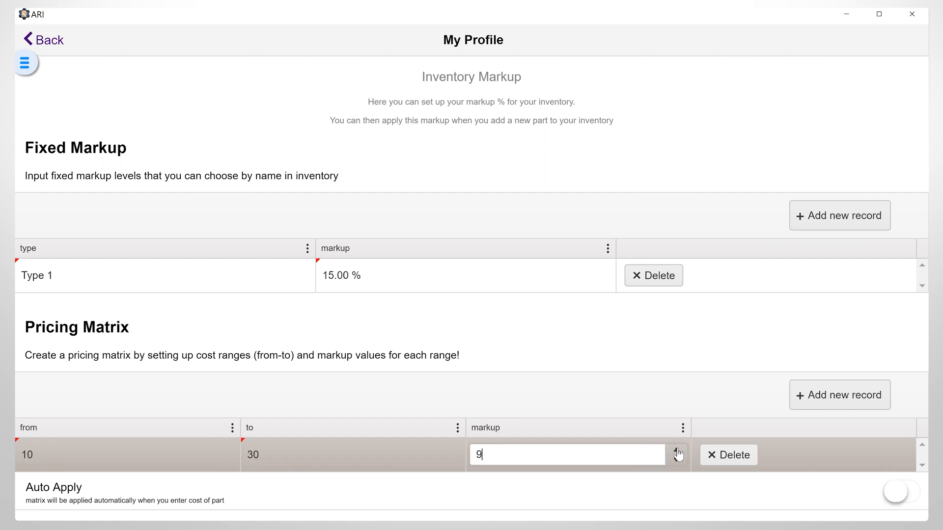
{"action": "left_click", "coordinate": [839, 395]}
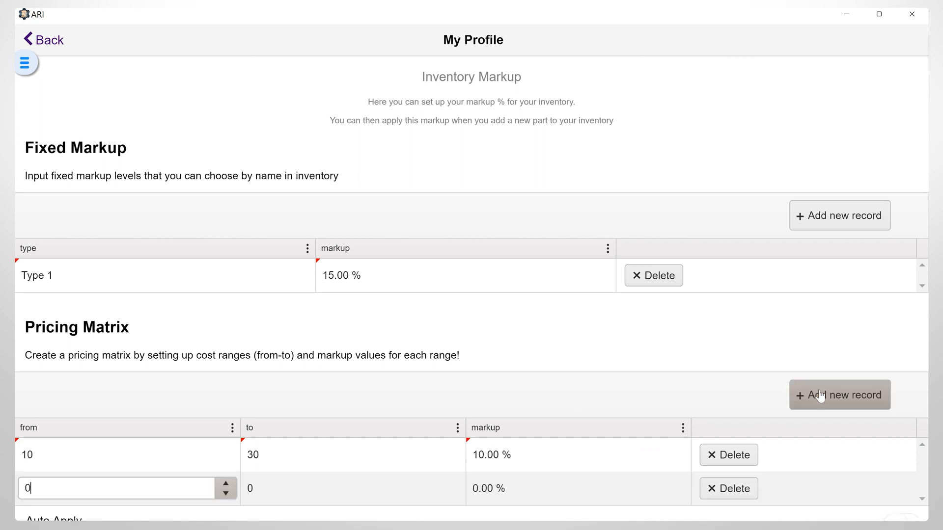
{"action": "left_click", "coordinate": [839, 394]}
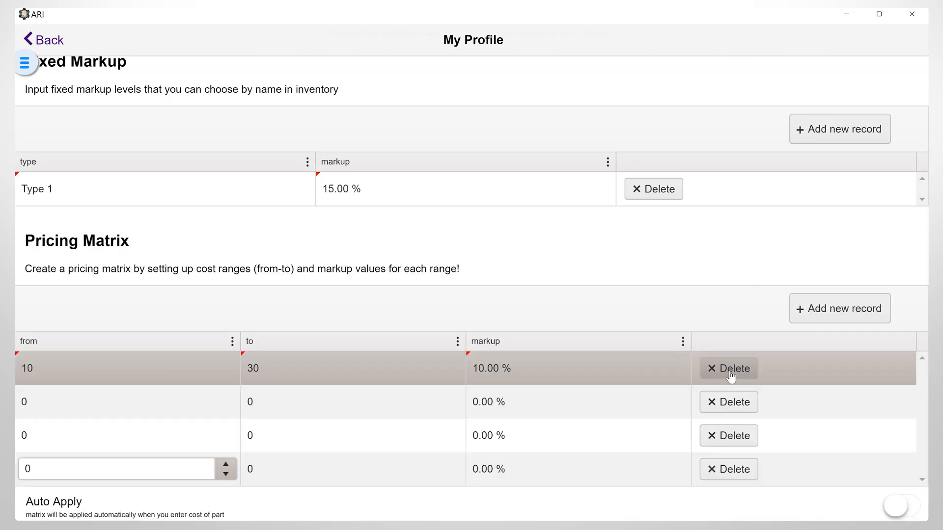
{"action": "left_click", "coordinate": [729, 469]}
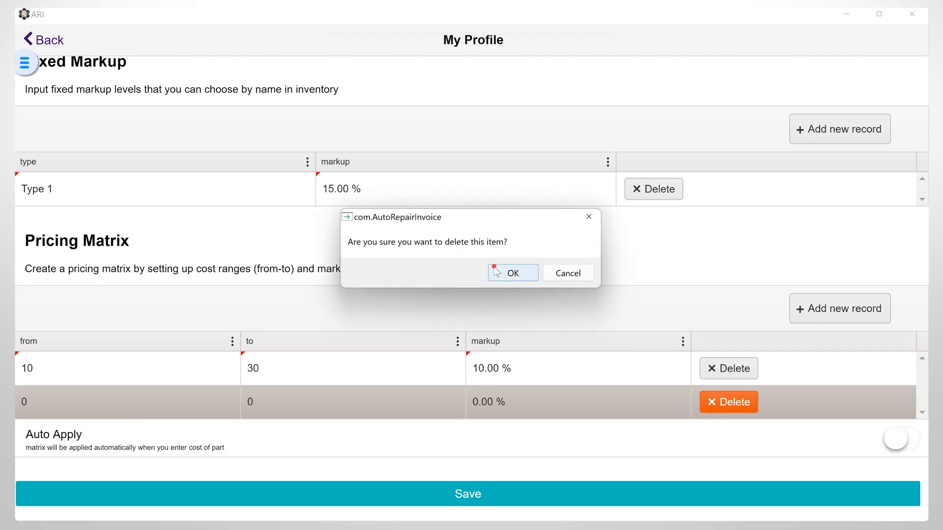
{"action": "left_click", "coordinate": [512, 273]}
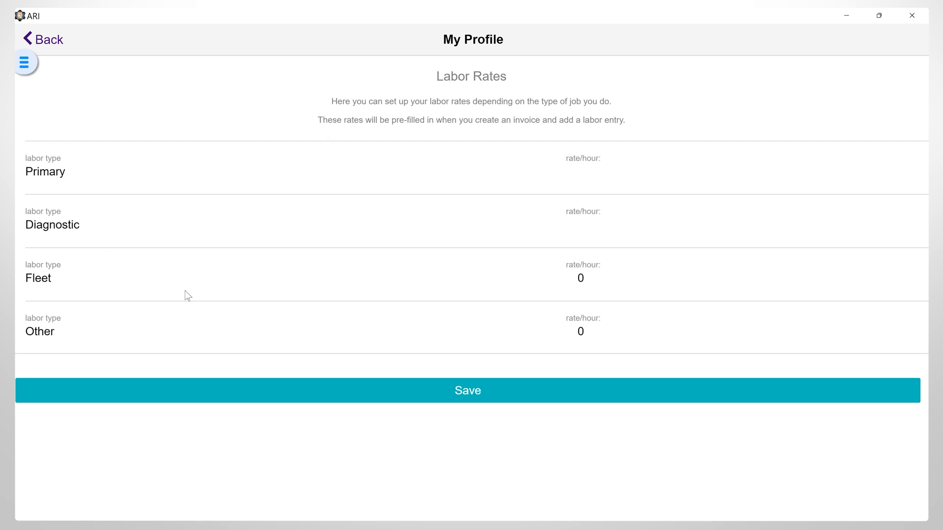
Enter hourly rates Primary 61, Diagnostic 41, Fleet 80, Other 67 and save.
{"action": "left_click", "coordinate": [72, 171]}
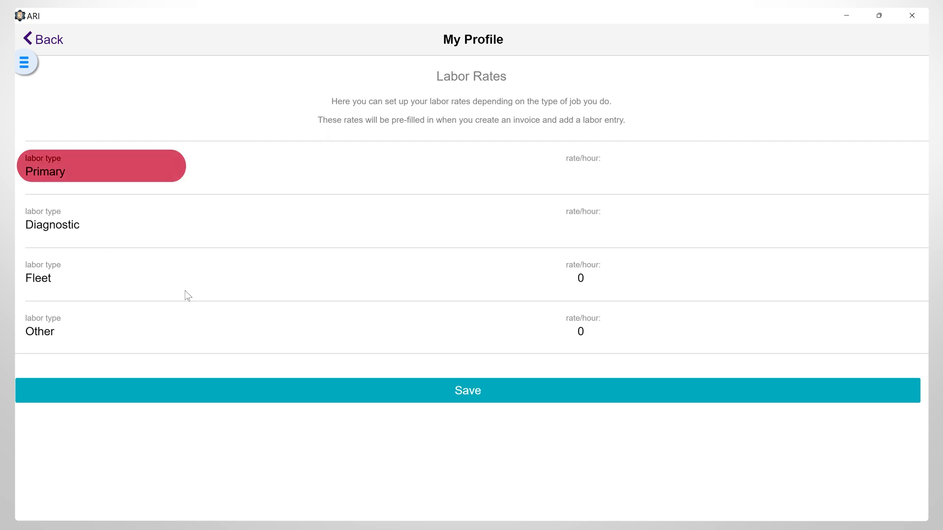
{"action": "left_click", "coordinate": [101, 272]}
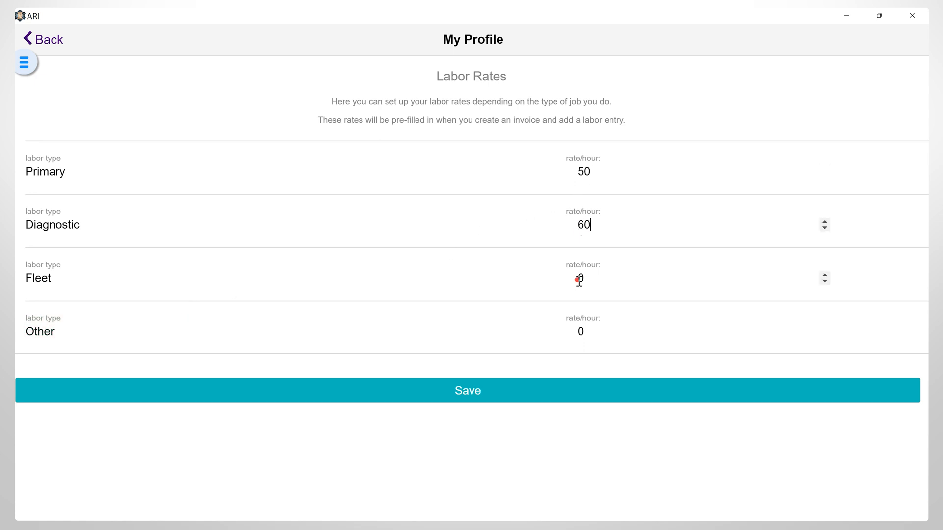
{"action": "type", "text": "70"}
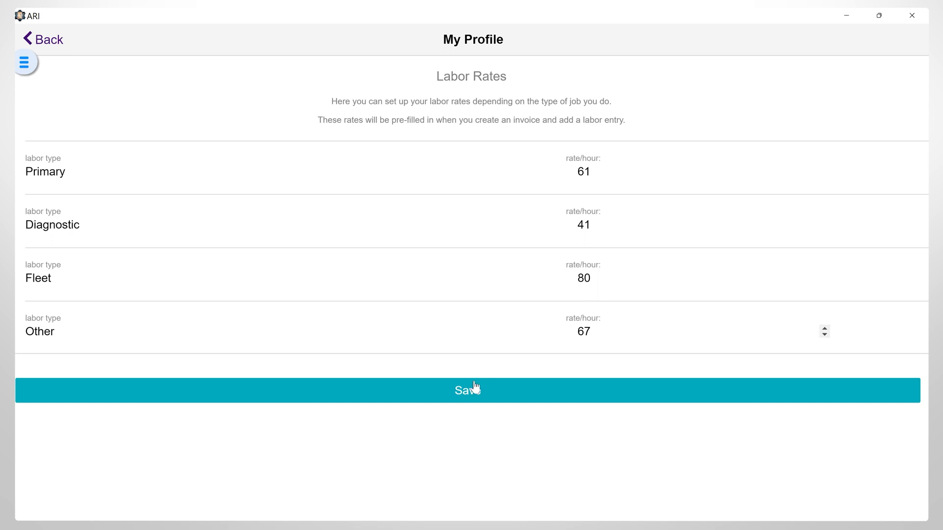
{"action": "left_click", "coordinate": [472, 390]}
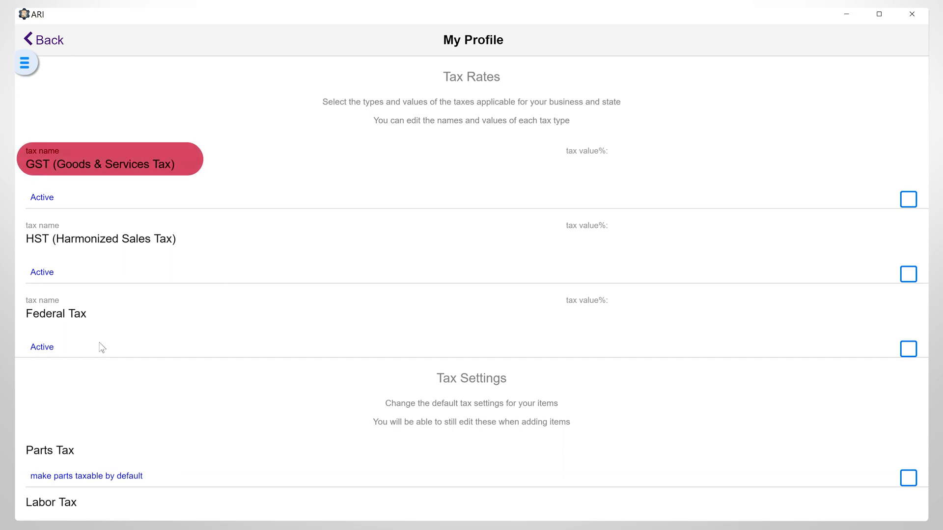
Rename the GST tax to 'tax 1'.
{"action": "left_click", "coordinate": [110, 234]}
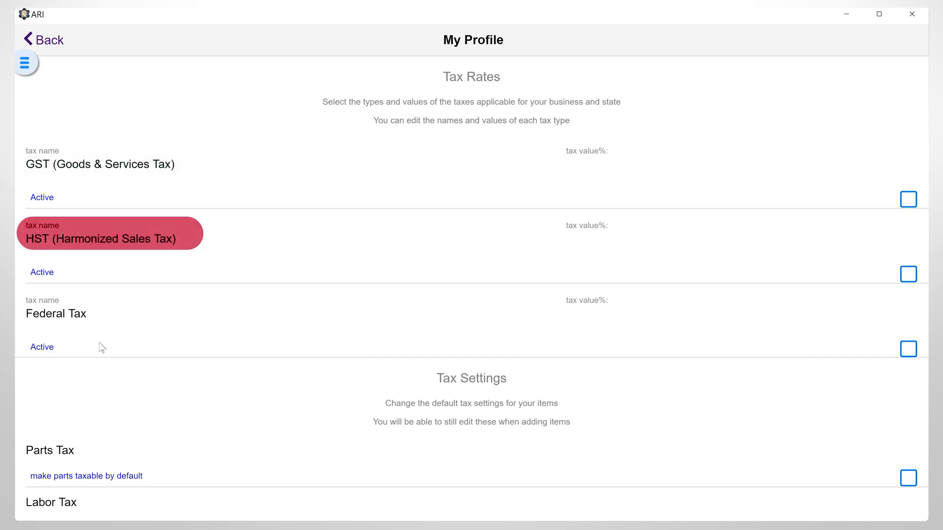
{"action": "left_click", "coordinate": [55, 313]}
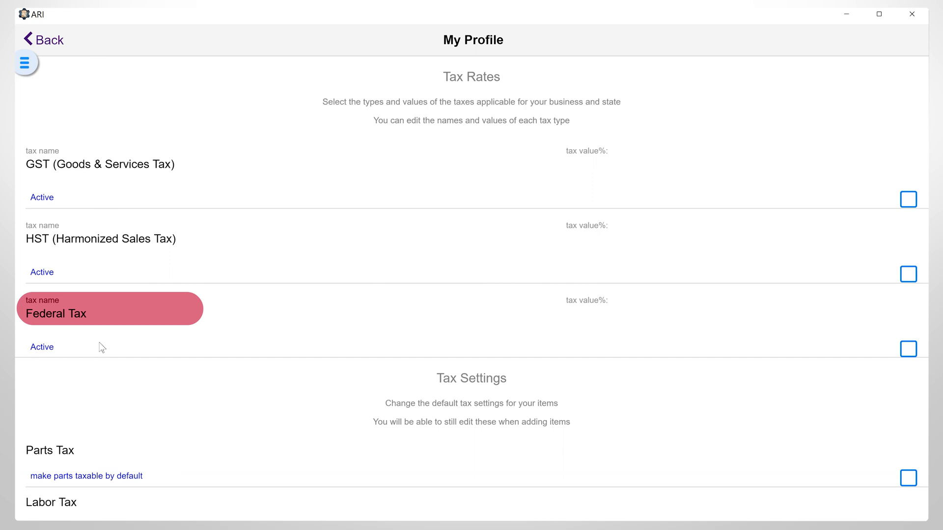
{"action": "double_click", "coordinate": [100, 163]}
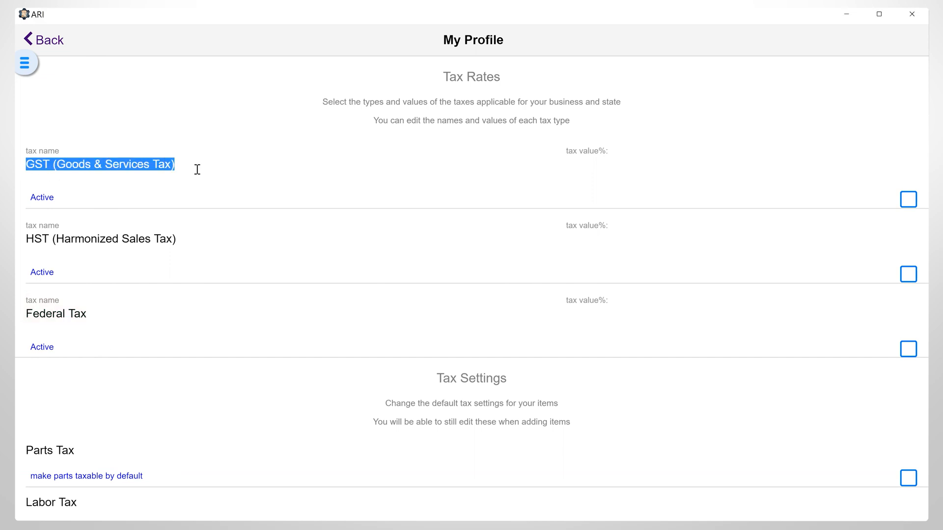
{"action": "type", "text": "tax 1"}
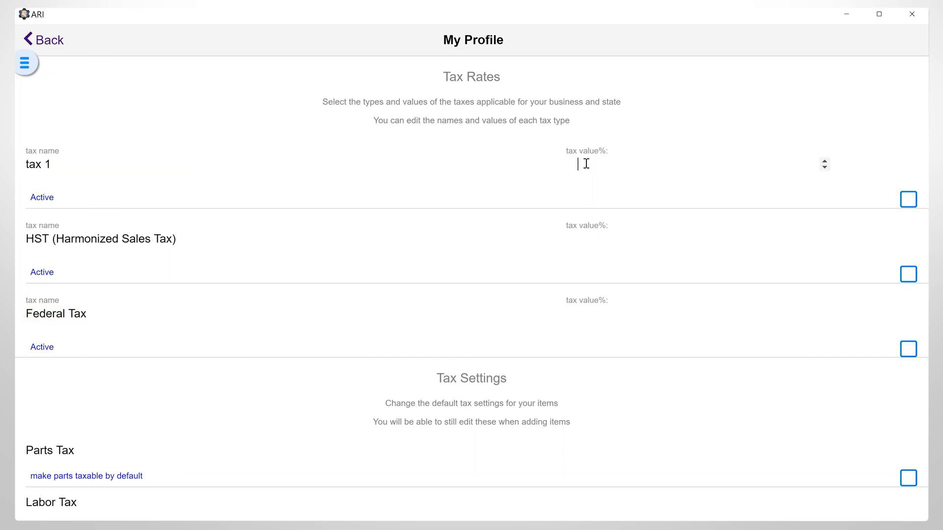
Set tax 1 to 20%, active, with labor taxable by default, and save.
{"action": "left_click", "coordinate": [908, 199]}
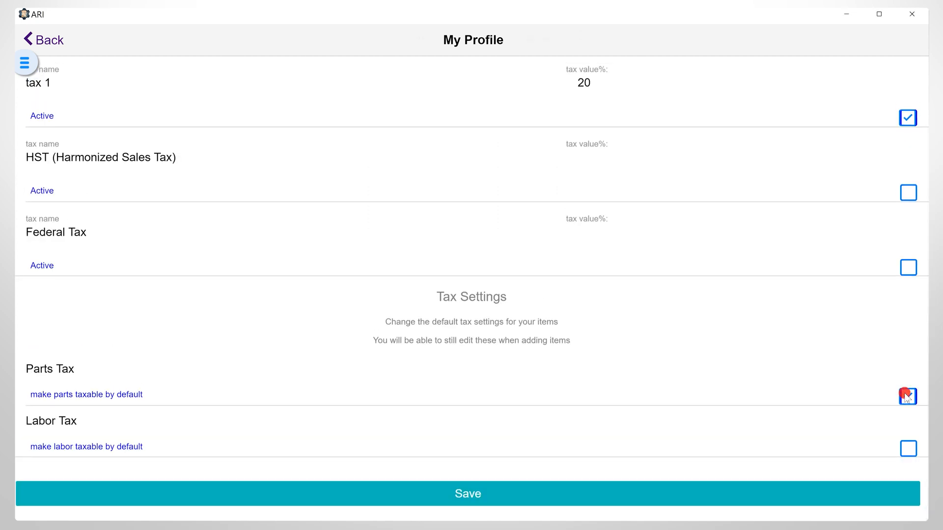
{"action": "left_click", "coordinate": [909, 449]}
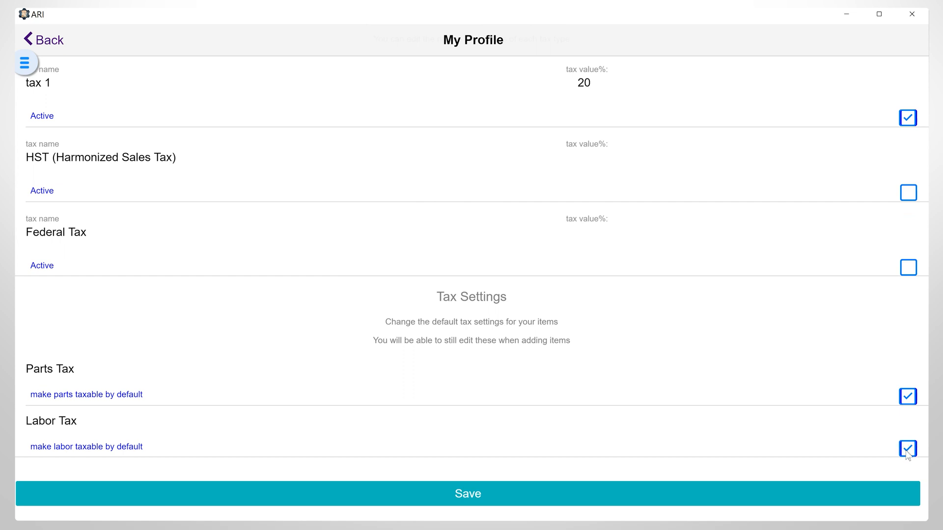
{"action": "left_click", "coordinate": [907, 397]}
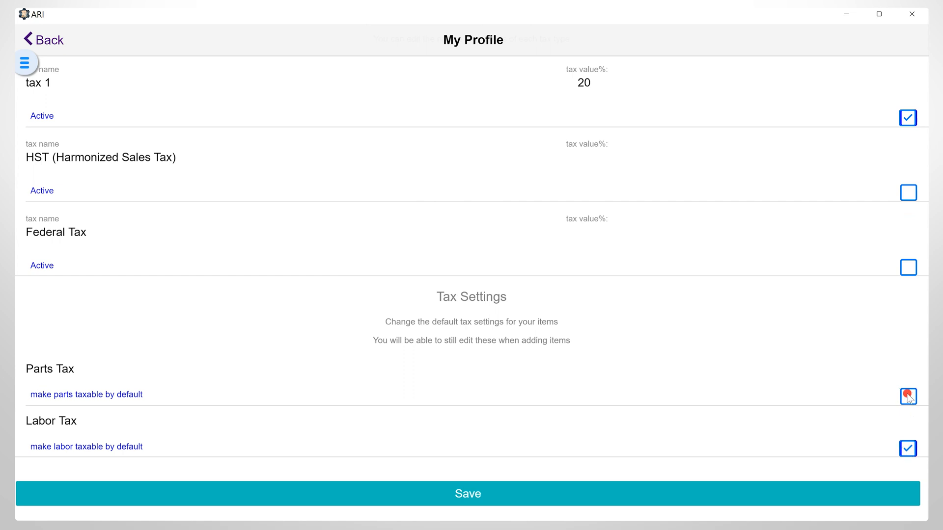
{"action": "left_click", "coordinate": [907, 396]}
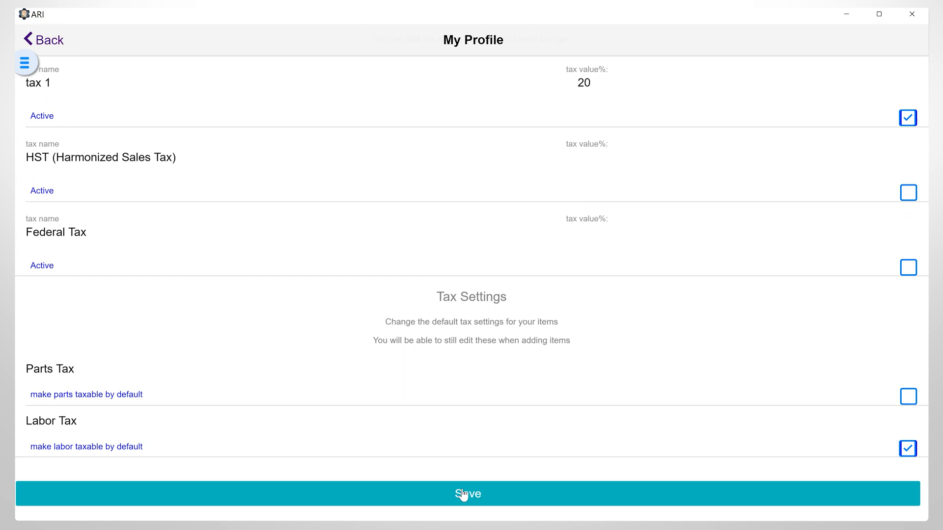
{"action": "left_click", "coordinate": [471, 494]}
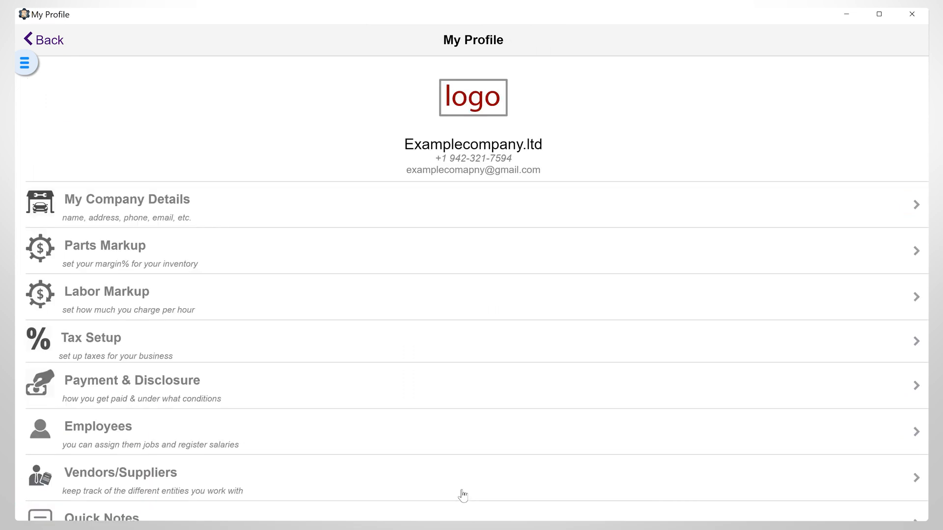
{"action": "mouse_move", "coordinate": [246, 383]}
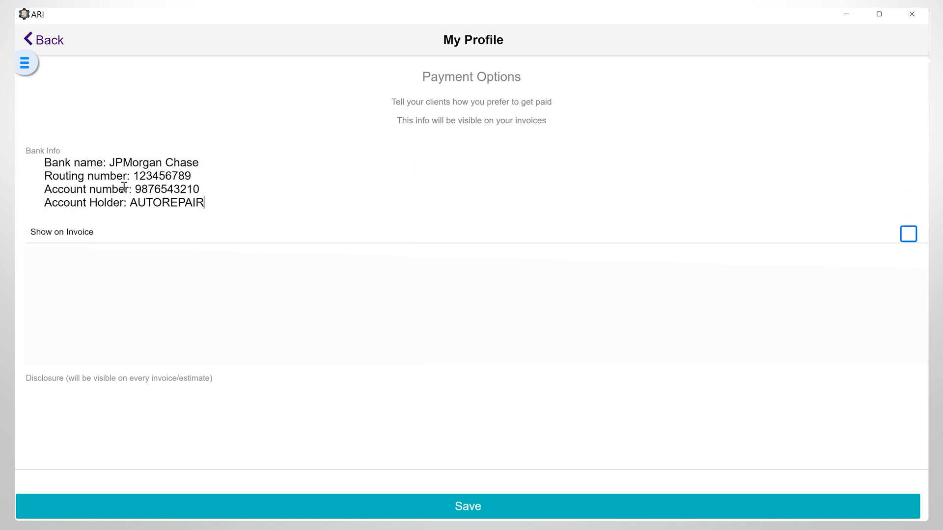
Enter the JPMorgan Chase bank info and toggle Show on Invoice.
{"action": "left_click", "coordinate": [907, 234]}
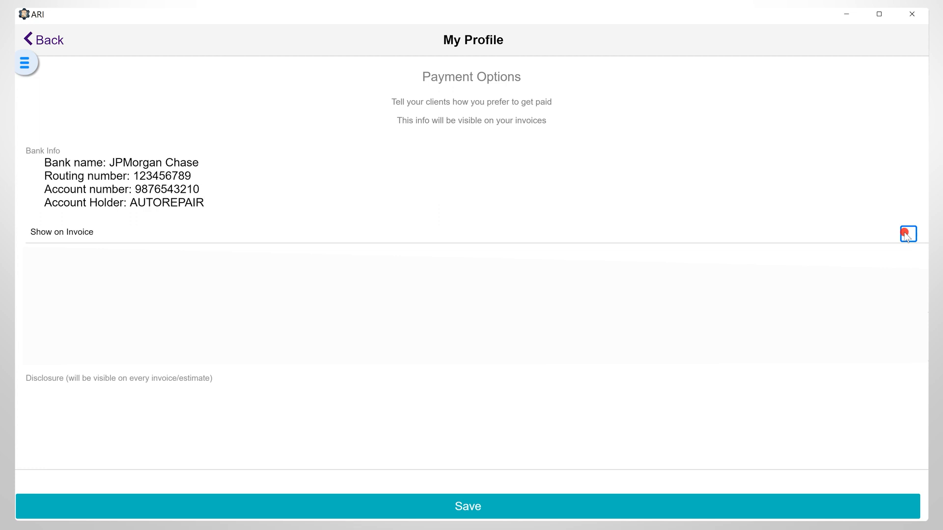
{"action": "left_click", "coordinate": [908, 233]}
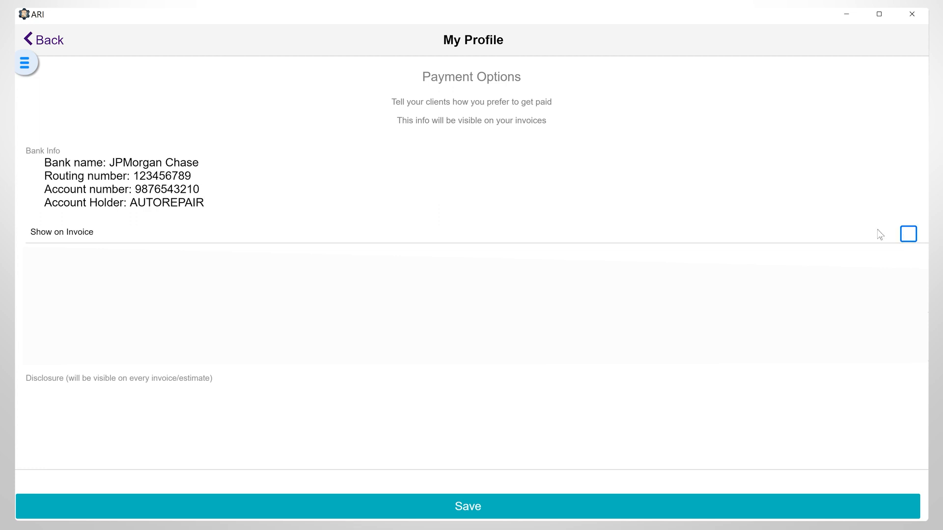
{"action": "left_click", "coordinate": [42, 40]}
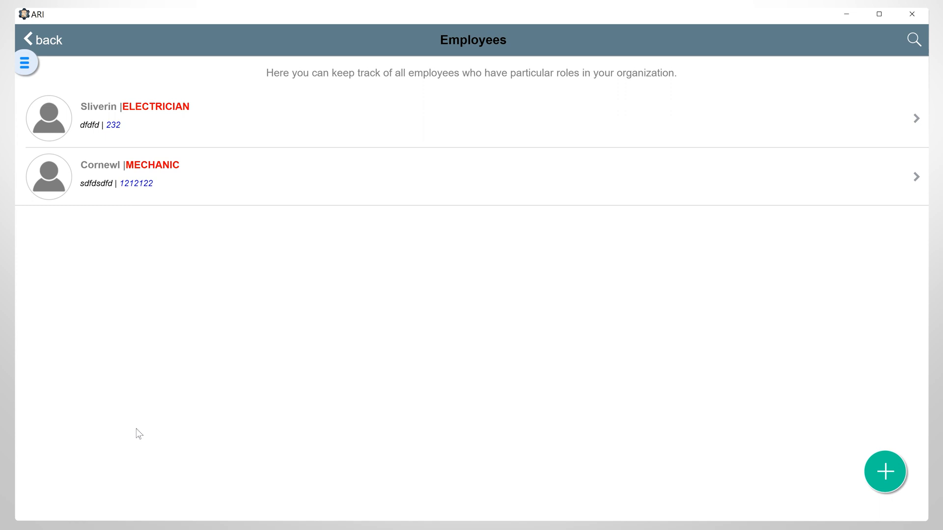
{"action": "mouse_move", "coordinate": [620, 396]}
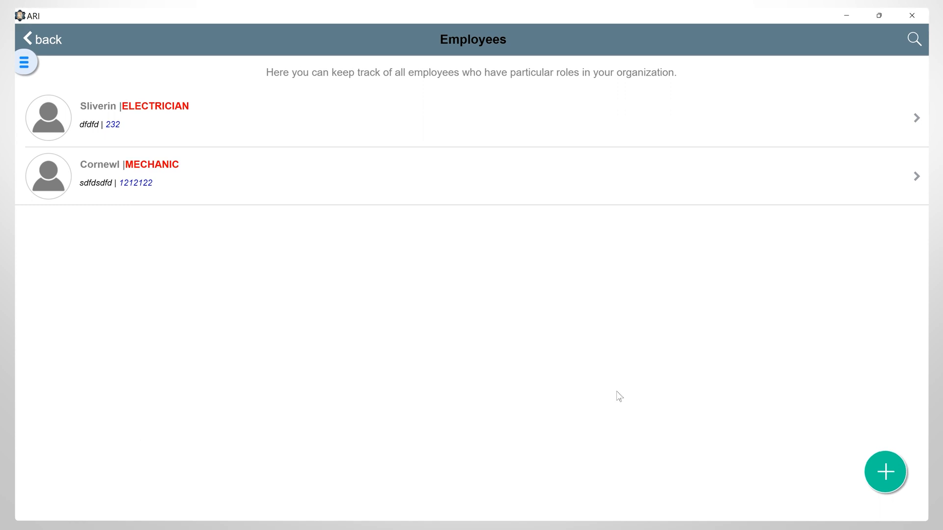
{"action": "left_click", "coordinate": [885, 472]}
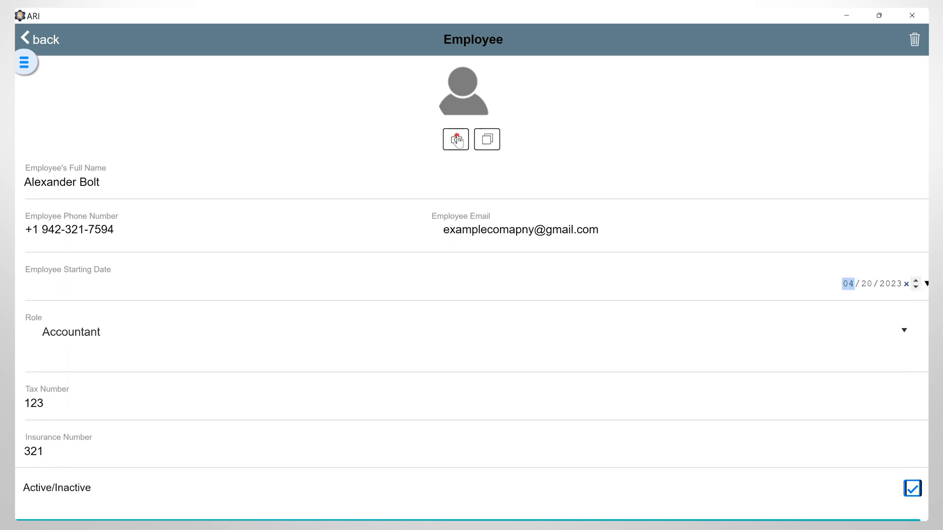
{"action": "left_click", "coordinate": [455, 139]}
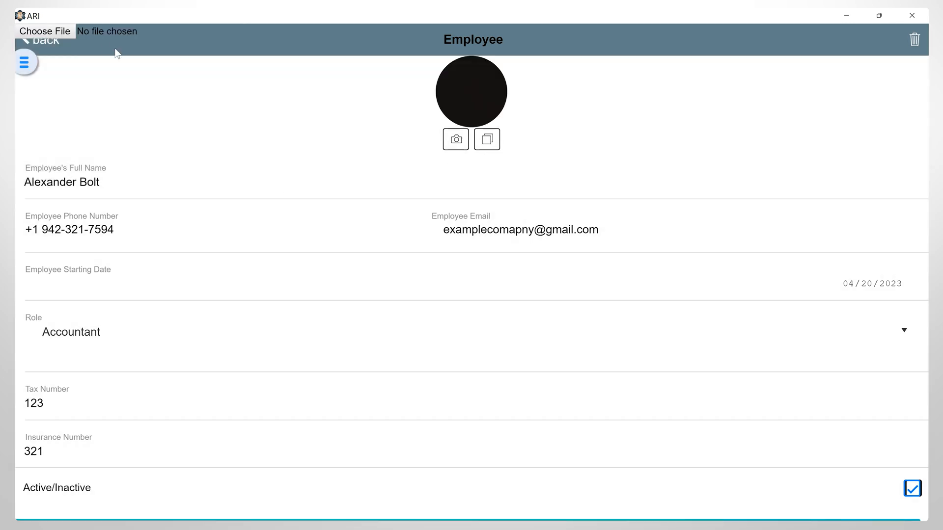
{"action": "left_click", "coordinate": [44, 31]}
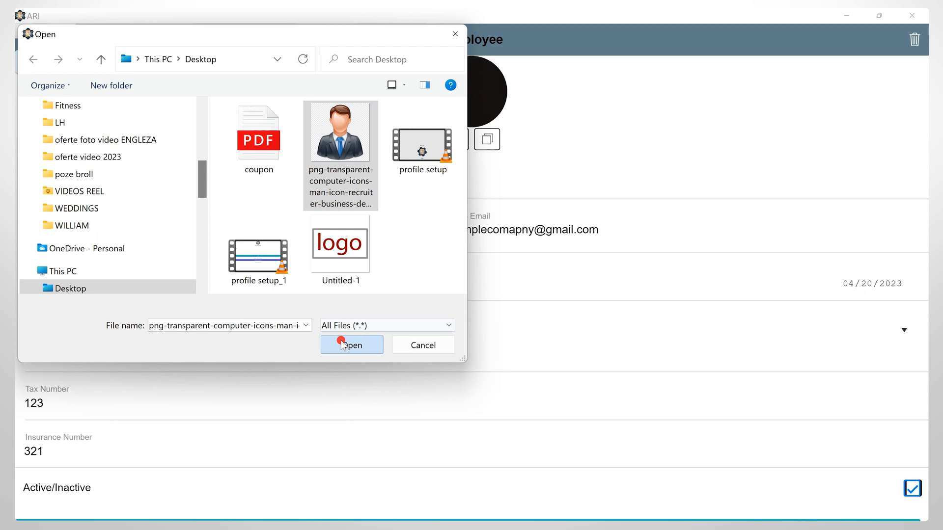
{"action": "left_click", "coordinate": [351, 345]}
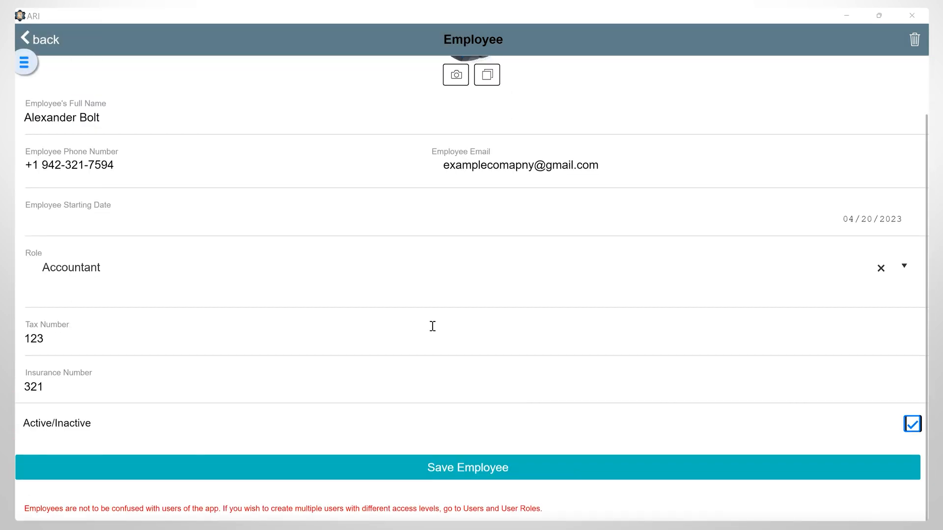
Mark the employee active, save, and delete the Mechanic employee.
{"action": "left_click", "coordinate": [913, 423]}
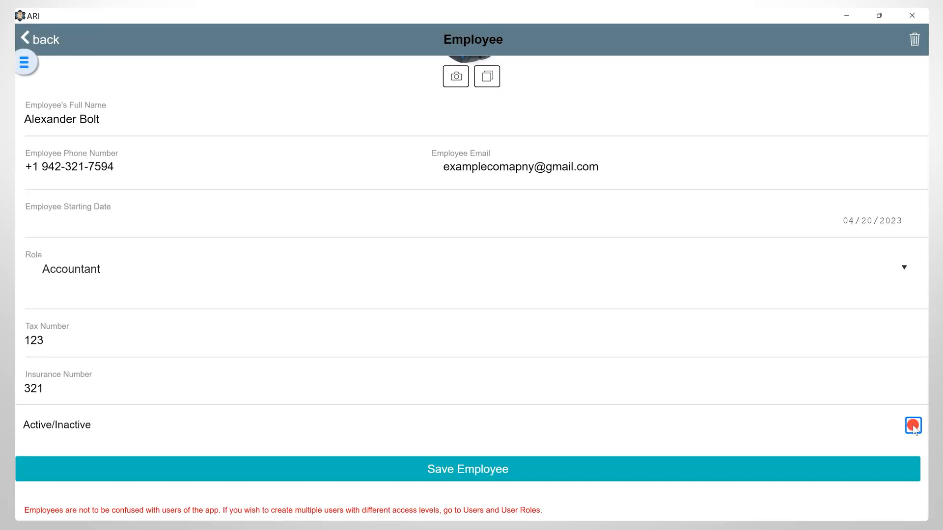
{"action": "left_click", "coordinate": [912, 424]}
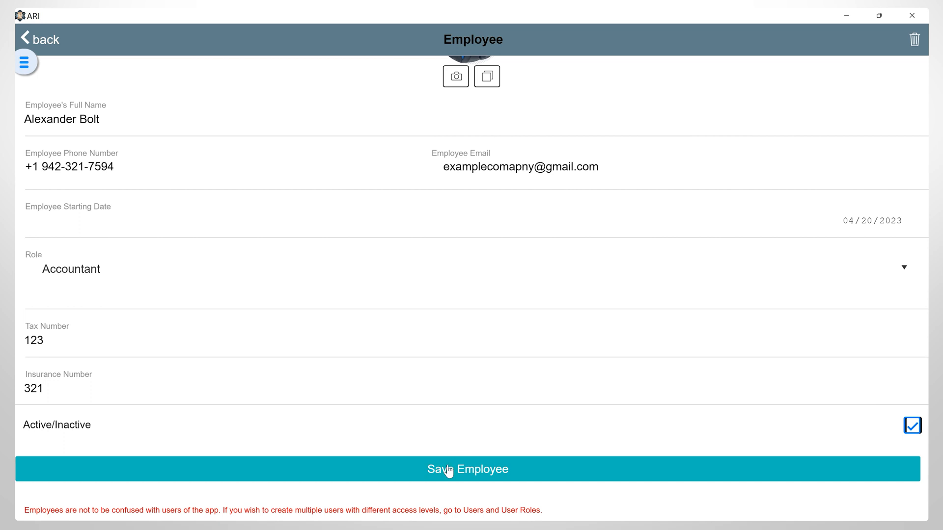
{"action": "left_click", "coordinate": [468, 470]}
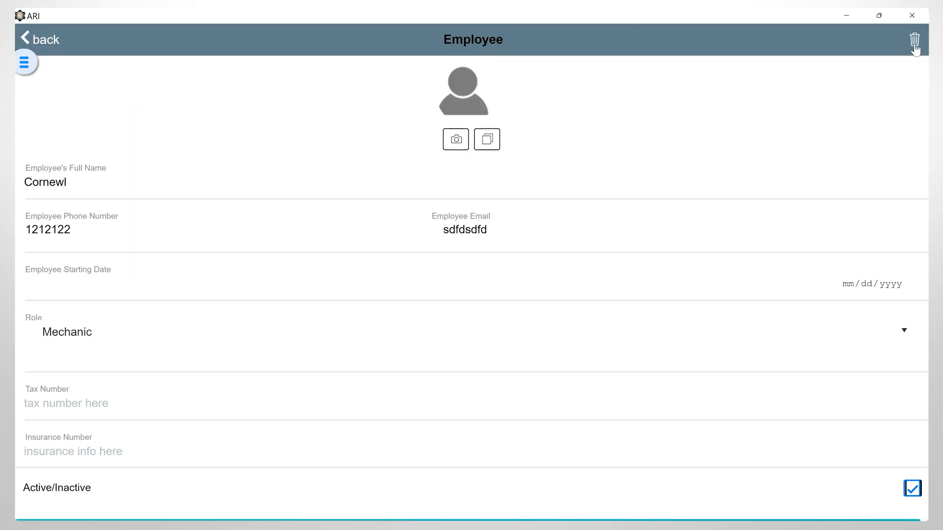
{"action": "left_click", "coordinate": [914, 39]}
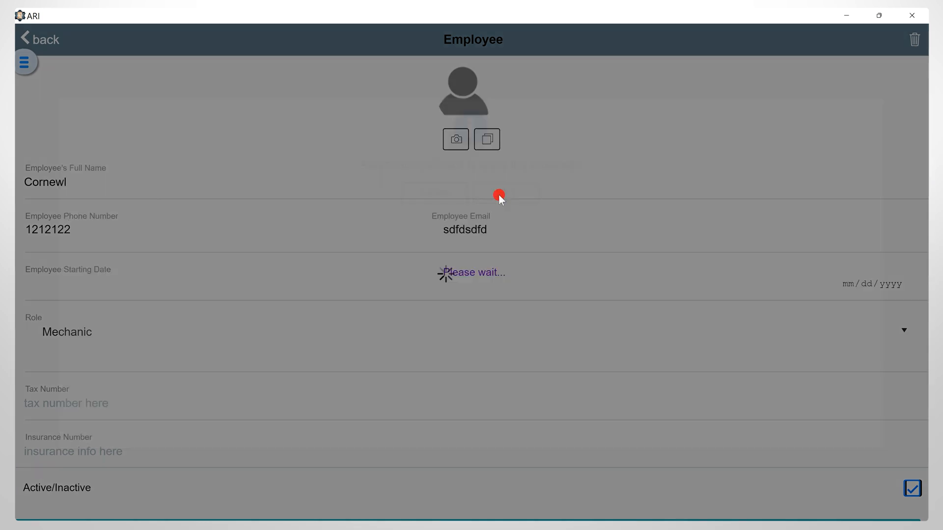
{"action": "left_click", "coordinate": [40, 39]}
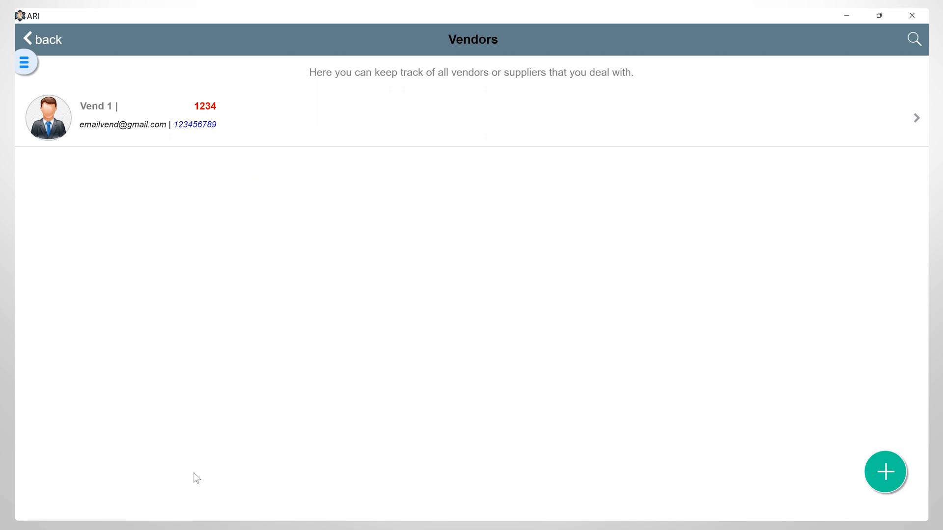
{"action": "mouse_move", "coordinate": [272, 477]}
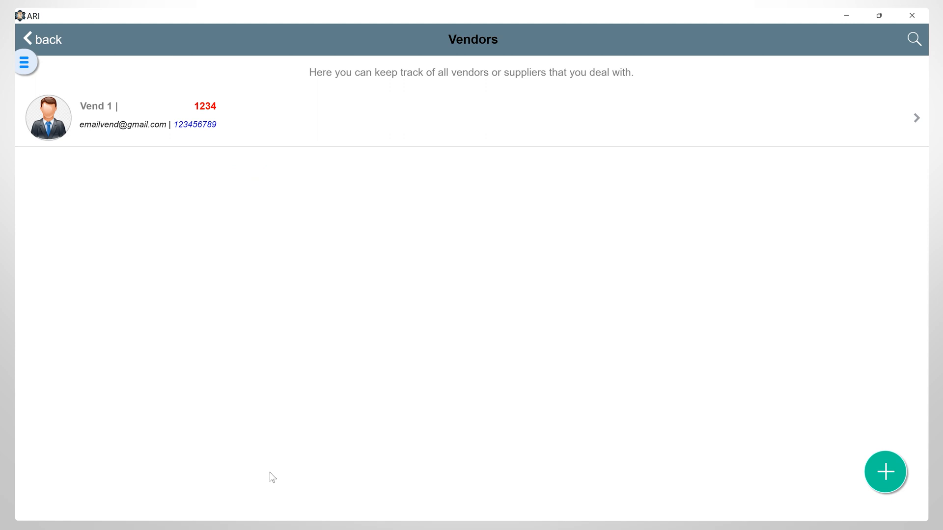
{"action": "left_click", "coordinate": [885, 473]}
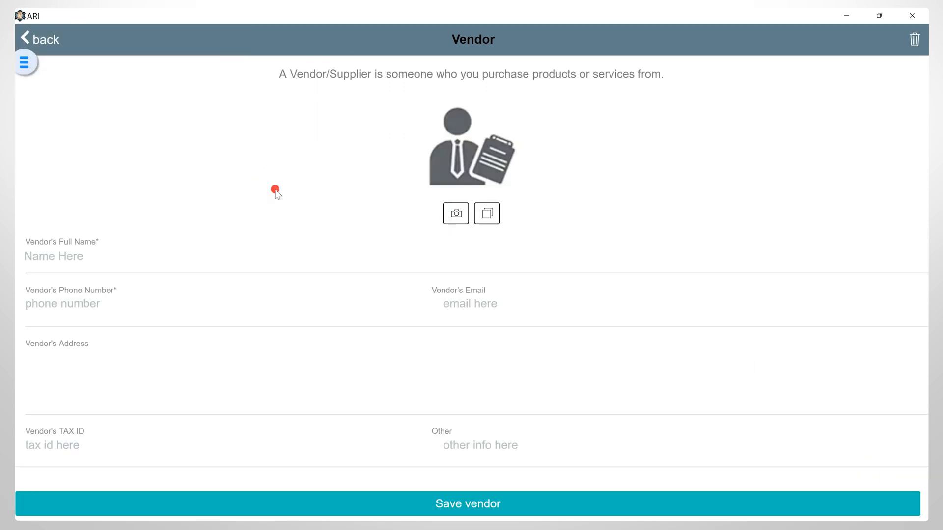
{"action": "left_click", "coordinate": [487, 214]}
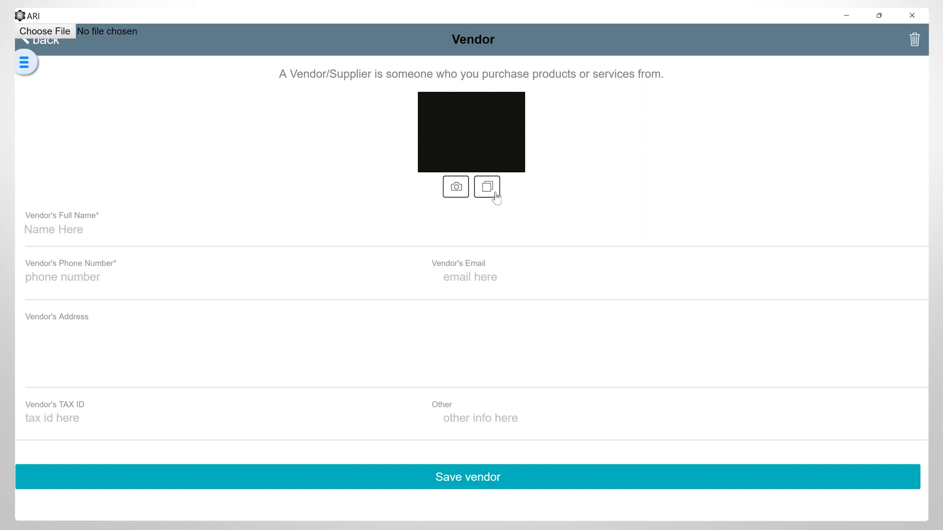
{"action": "left_click", "coordinate": [487, 186]}
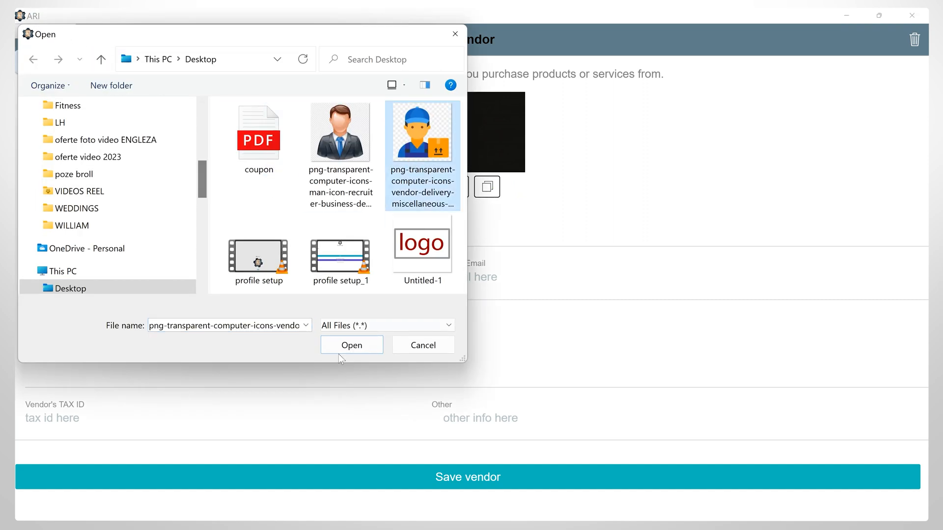
{"action": "left_click", "coordinate": [351, 345]}
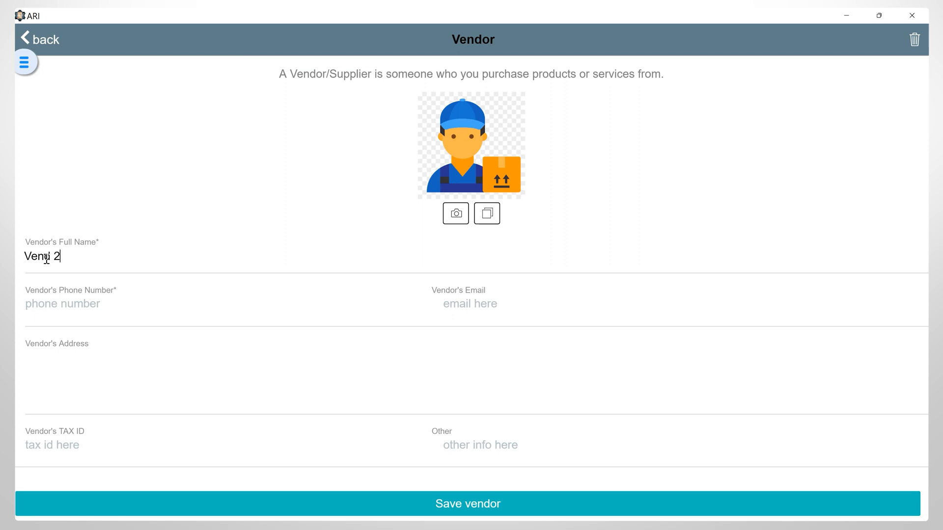
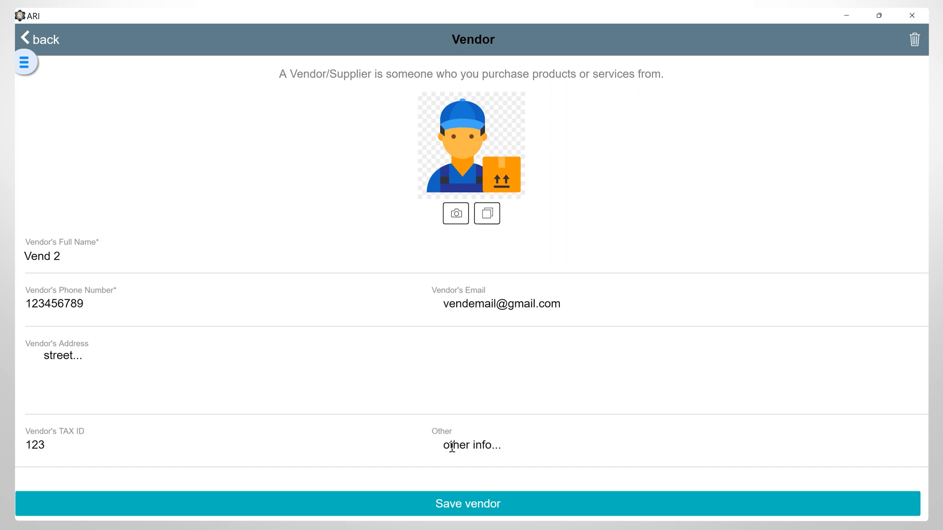
{"action": "left_click", "coordinate": [467, 504]}
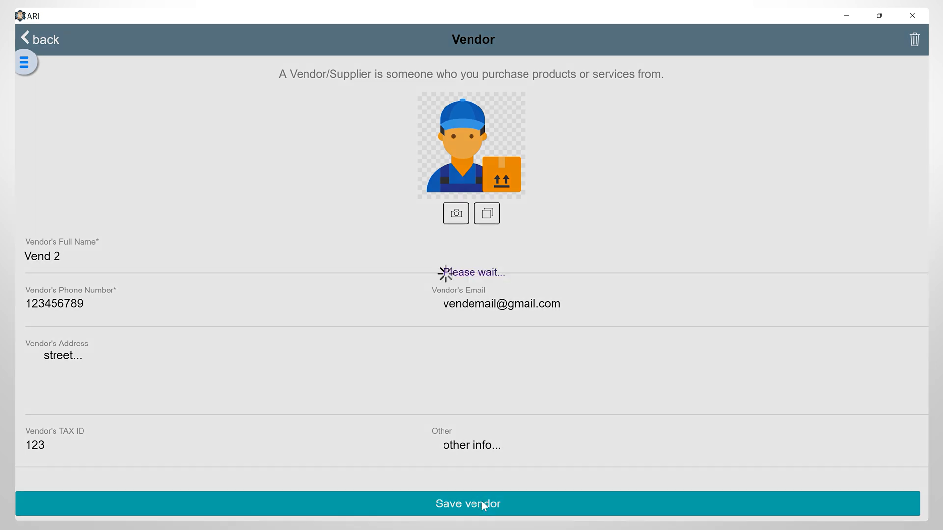
Delete vendor Vend 1.
{"action": "left_click", "coordinate": [468, 504]}
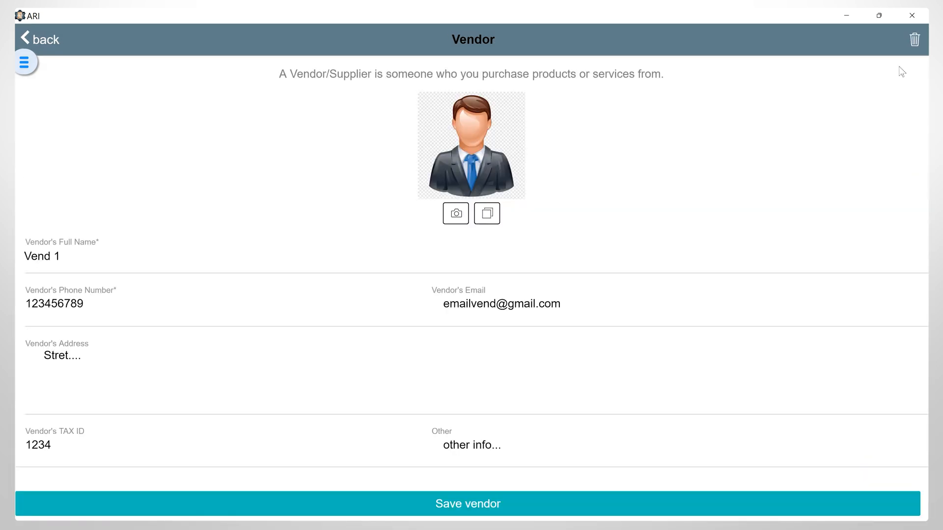
{"action": "left_click", "coordinate": [913, 40]}
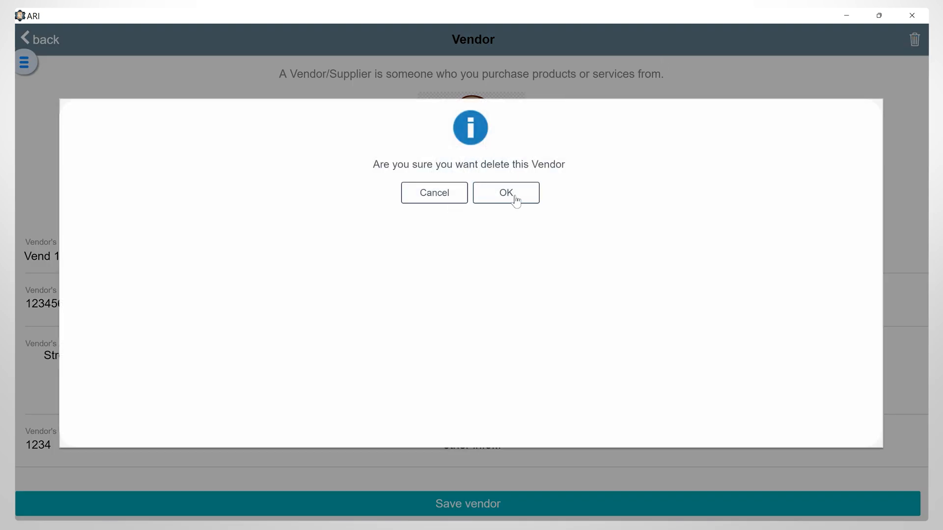
{"action": "left_click", "coordinate": [506, 192]}
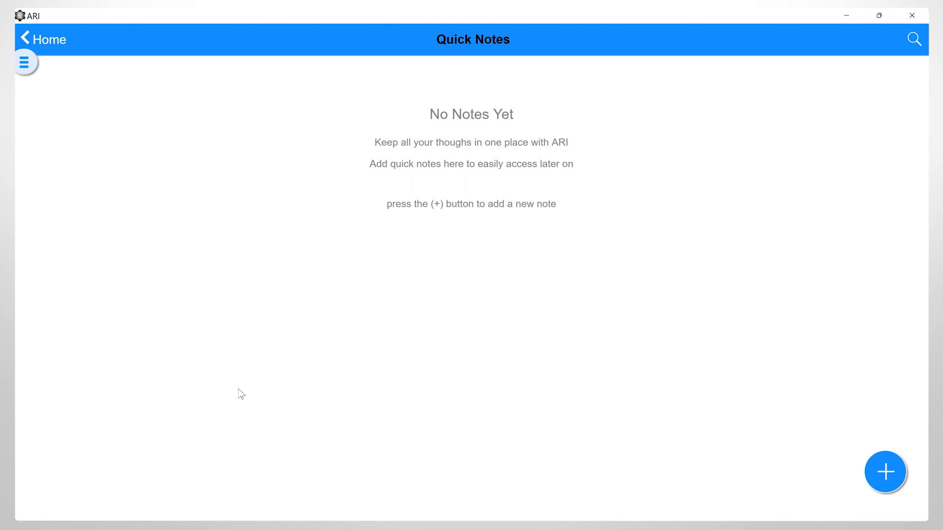
{"action": "mouse_move", "coordinate": [500, 431]}
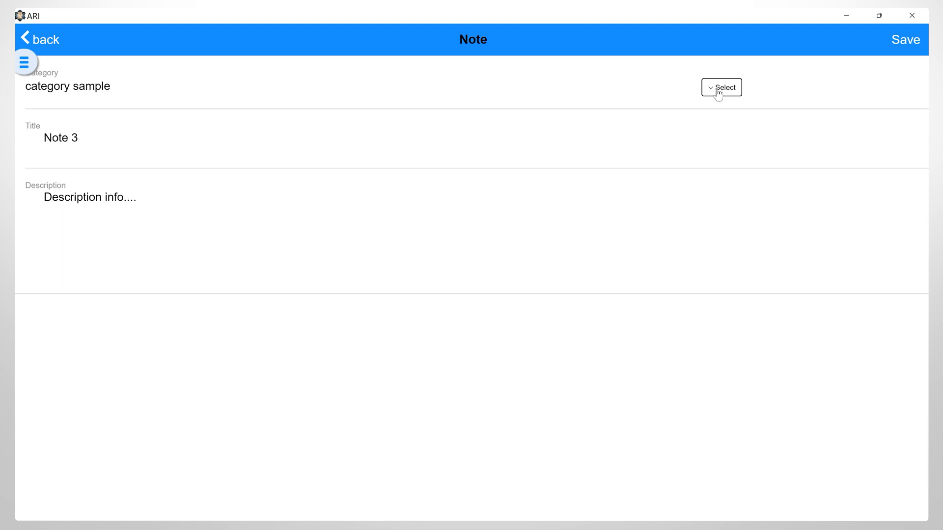
File Note 3 under Category 2 and save it, then save Note 4.
{"action": "left_click", "coordinate": [722, 87]}
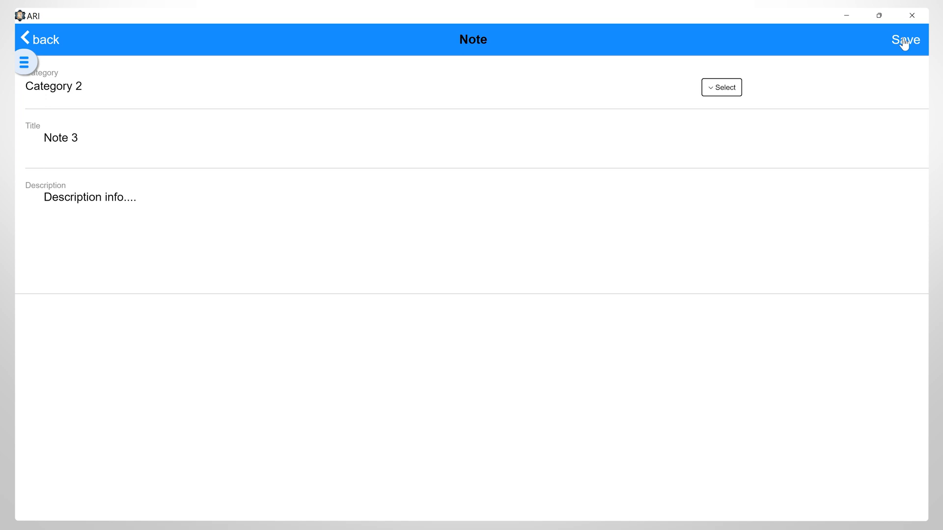
{"action": "left_click", "coordinate": [905, 40]}
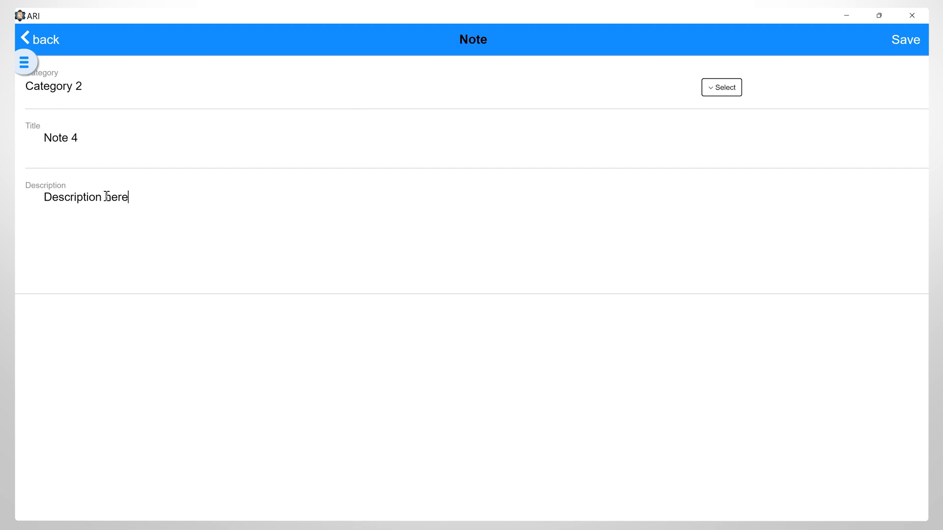
{"action": "left_click", "coordinate": [39, 39]}
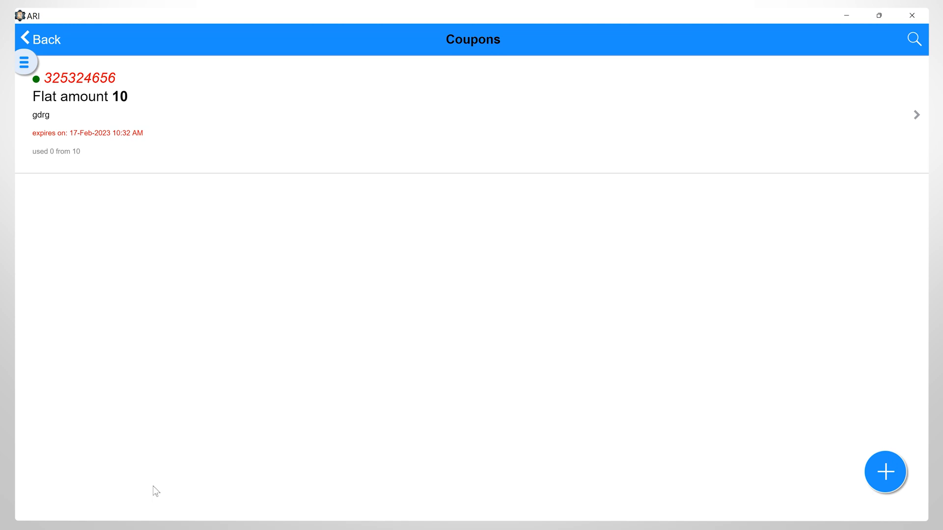
{"action": "mouse_move", "coordinate": [885, 472]}
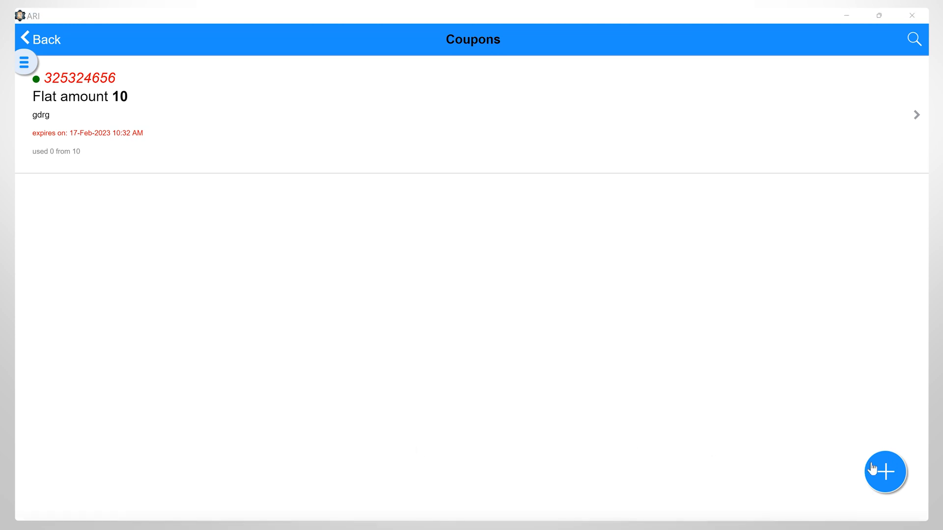
Create coupon 54321: flat $20 discount, expires 04/21/2023, max 5 uses.
{"action": "left_click", "coordinate": [884, 472]}
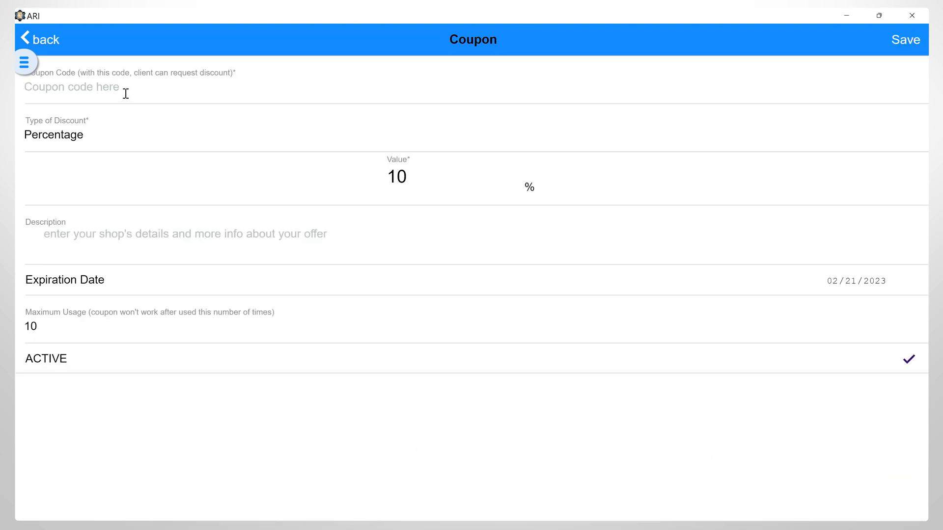
{"action": "left_click", "coordinate": [53, 134]}
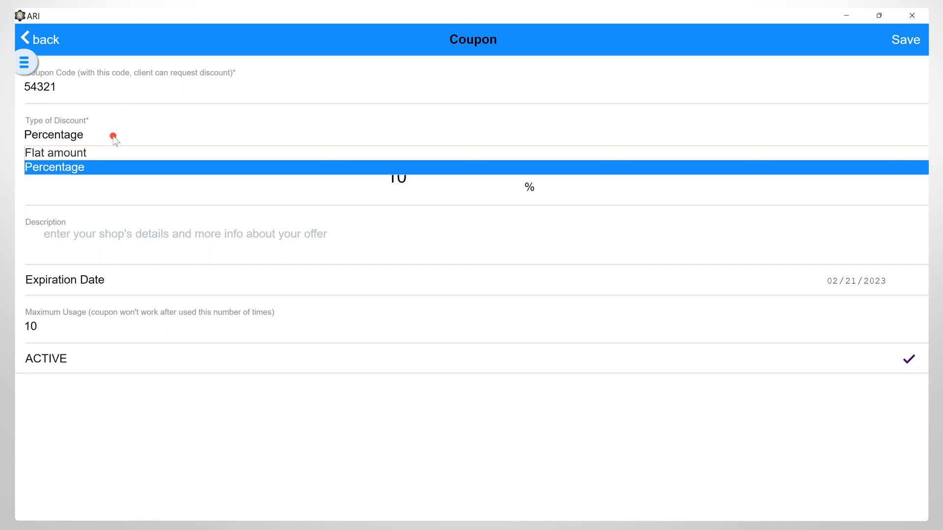
{"action": "left_click", "coordinate": [55, 153]}
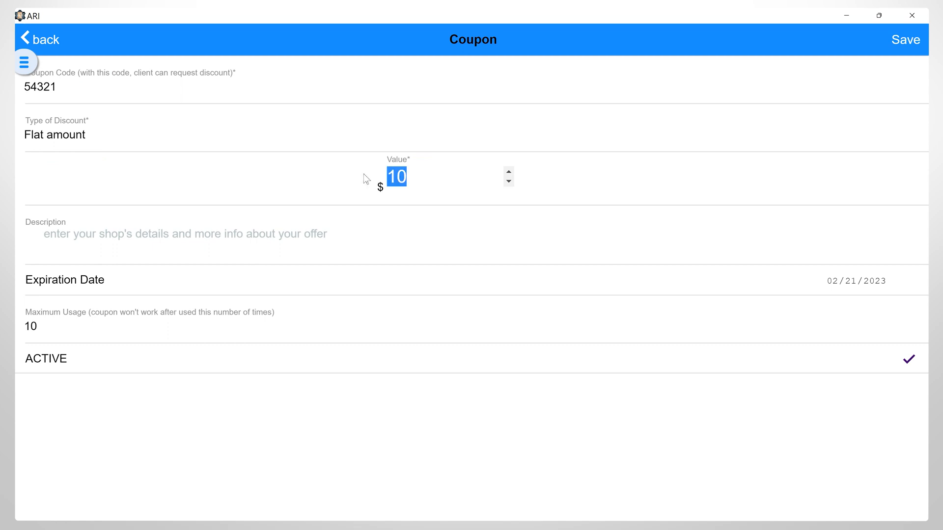
{"action": "type", "text": "description"}
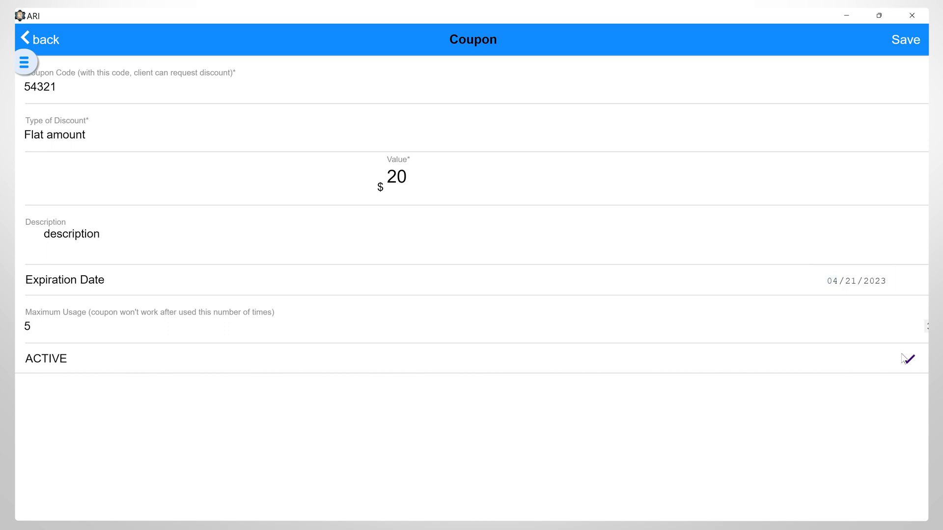
{"action": "left_click", "coordinate": [907, 359]}
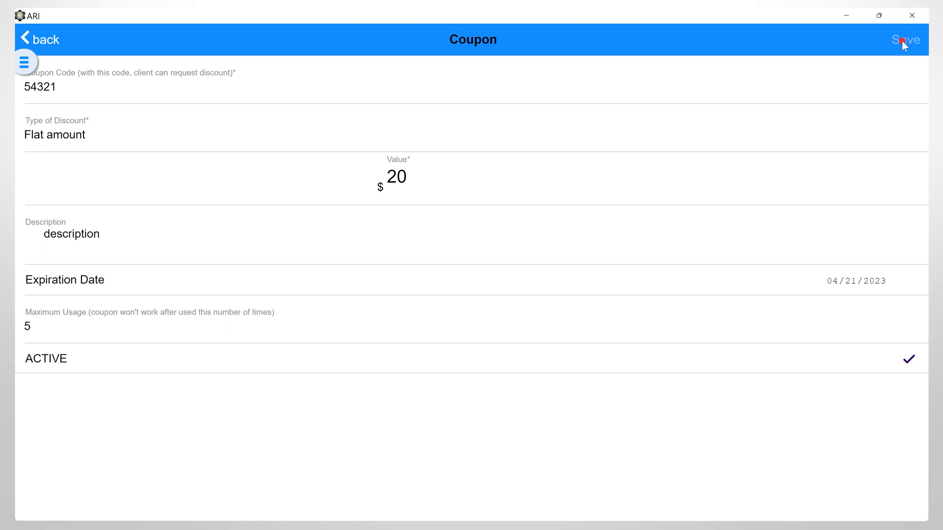
{"action": "left_click", "coordinate": [904, 39]}
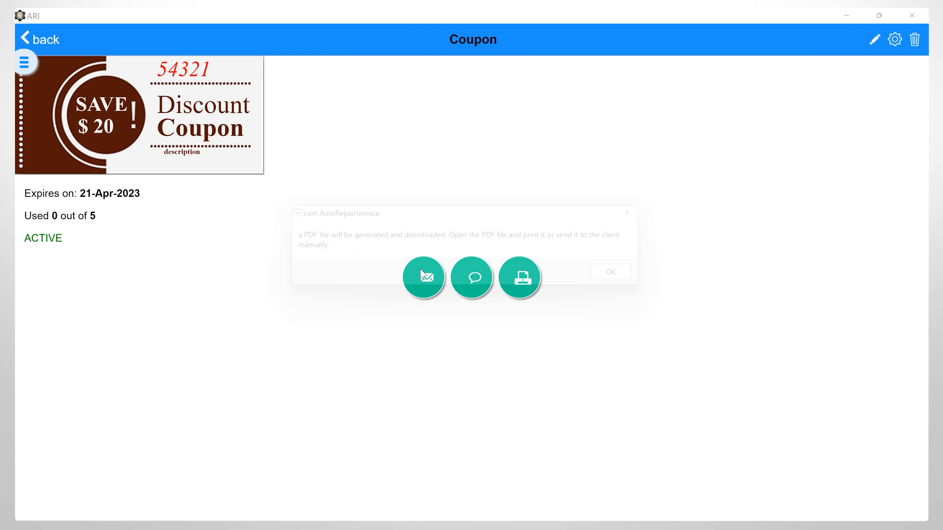
Save coupon 54321 as a PDF and change Header 1 to Christmas.
{"action": "left_click", "coordinate": [519, 277]}
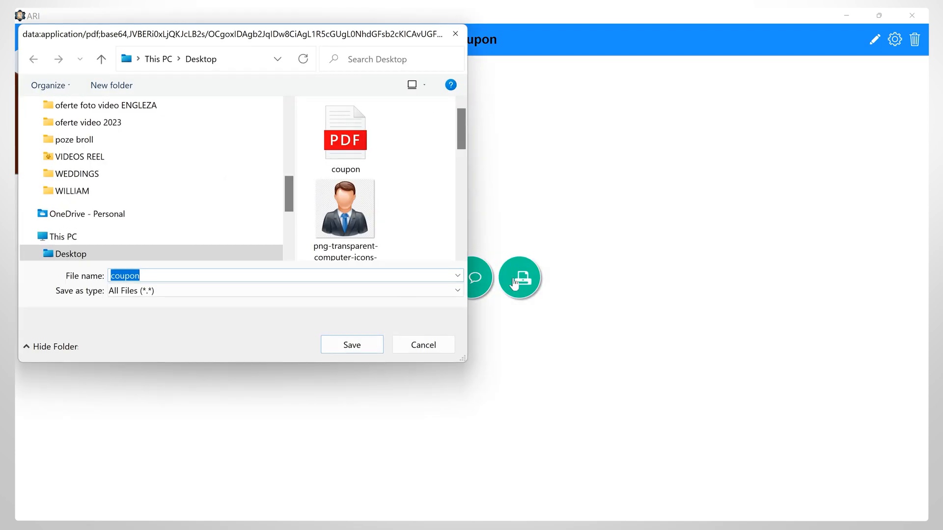
{"action": "type", "text": "54321"}
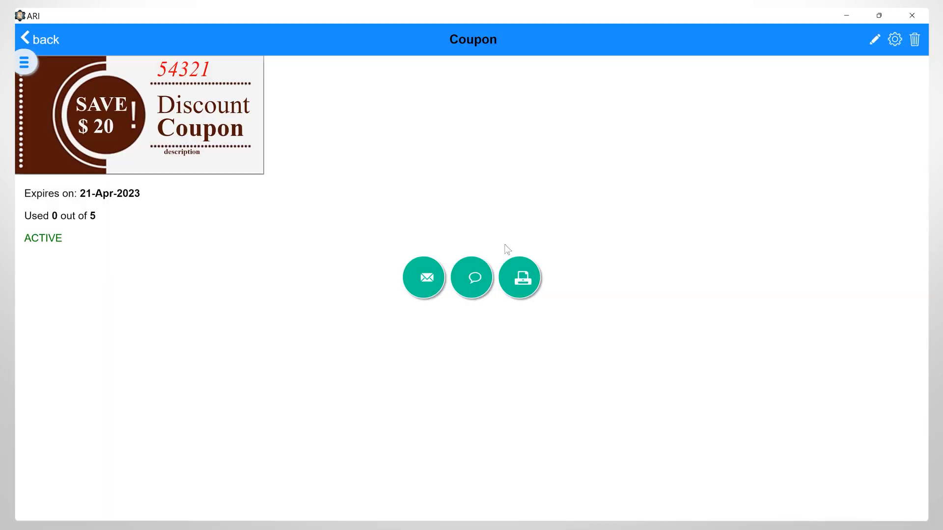
{"action": "mouse_move", "coordinate": [895, 40]}
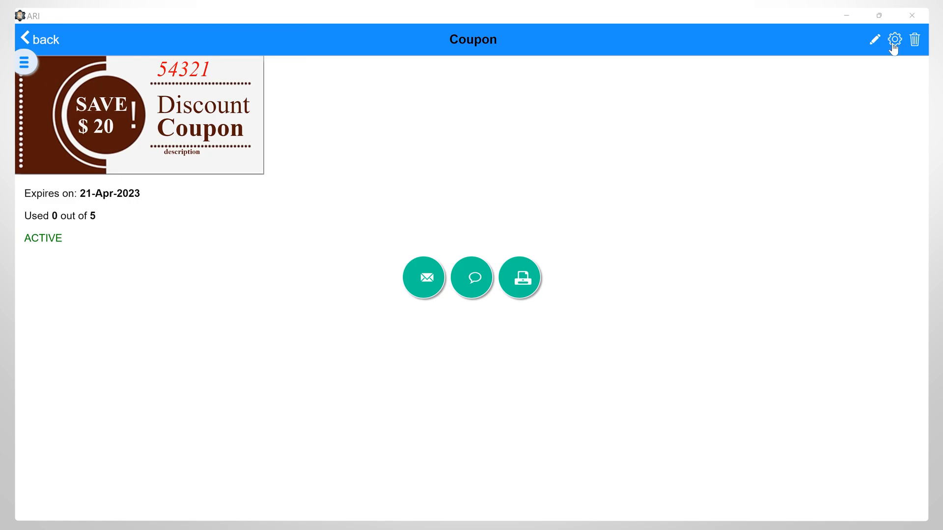
{"action": "left_click", "coordinate": [894, 40]}
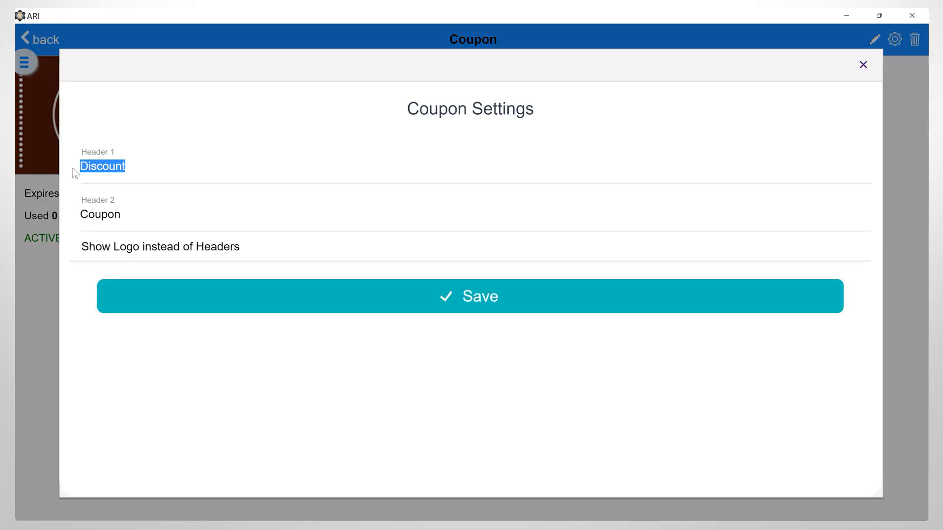
{"action": "type", "text": "Chr"}
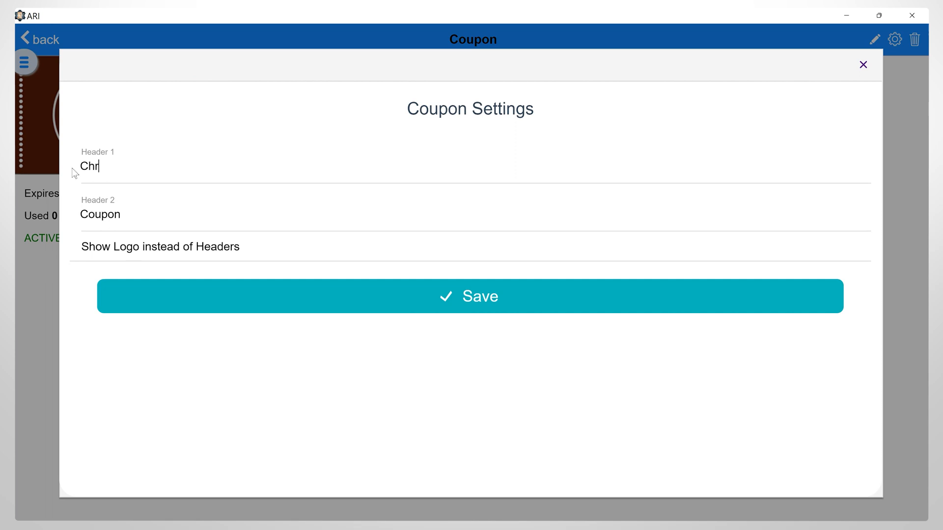
{"action": "type", "text": "istma"}
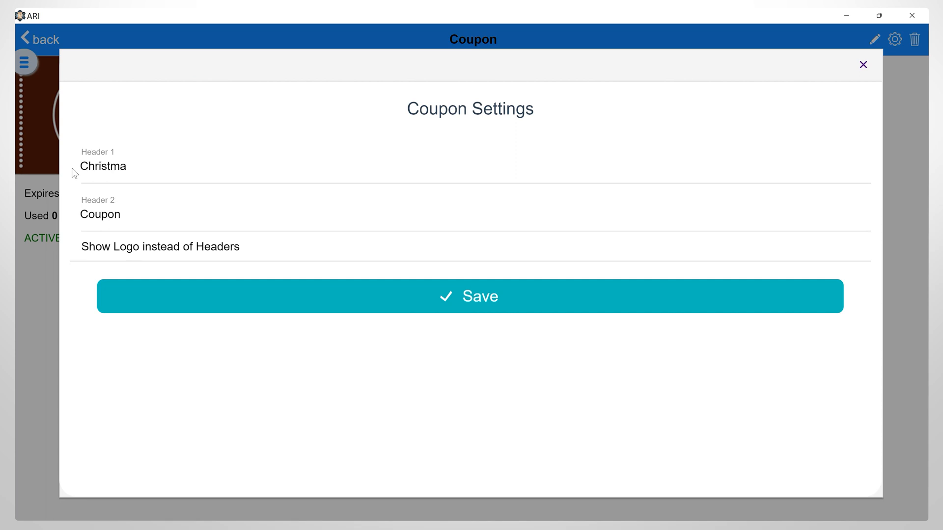
{"action": "type", "text": "s"}
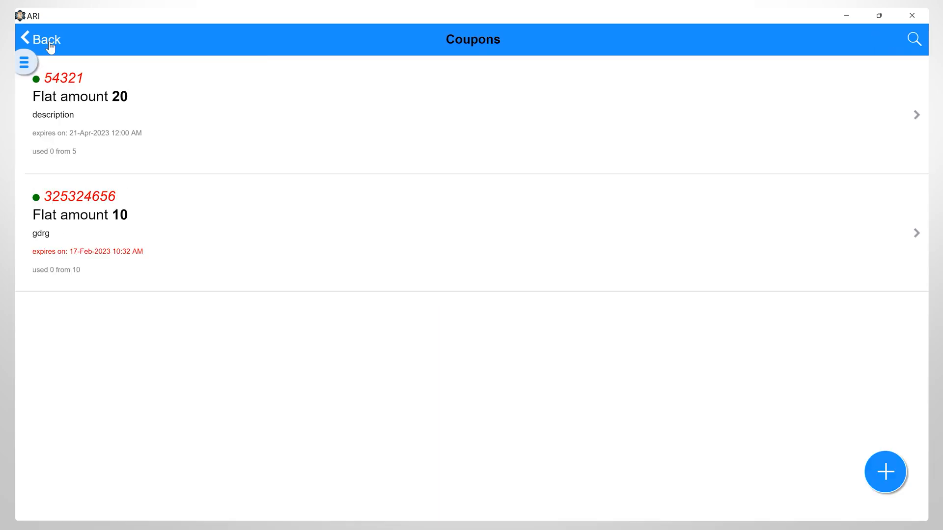
Add custom label 'Name A1' in the clients category, then leave Labels.
{"action": "left_click", "coordinate": [39, 39]}
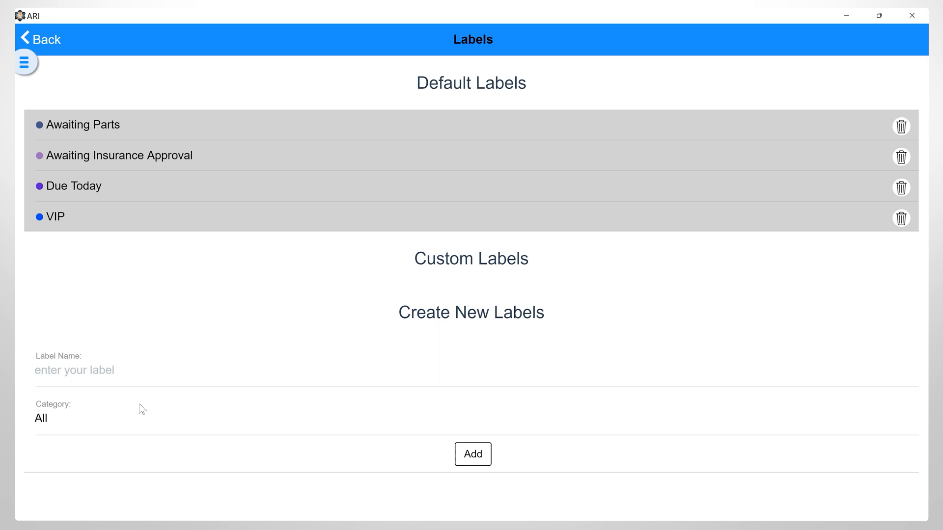
{"action": "type", "text": "Name A1"}
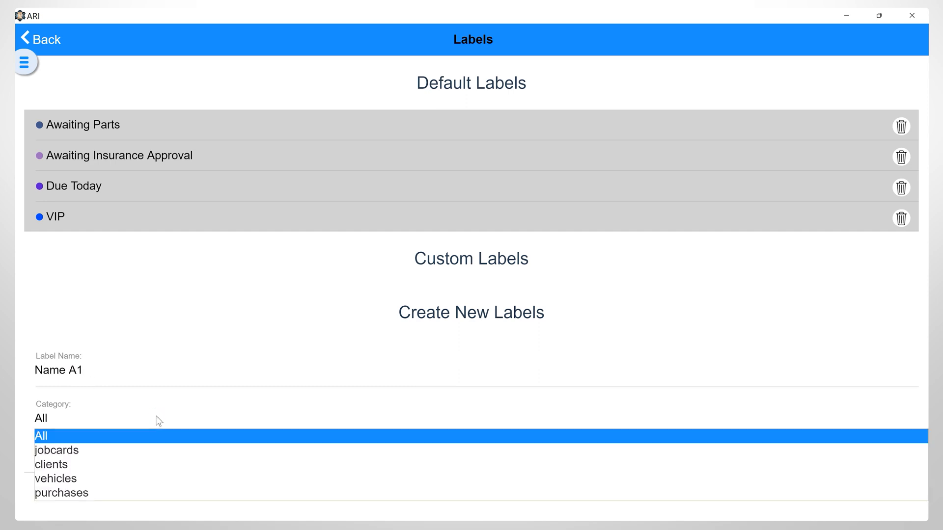
{"action": "left_click", "coordinate": [50, 464]}
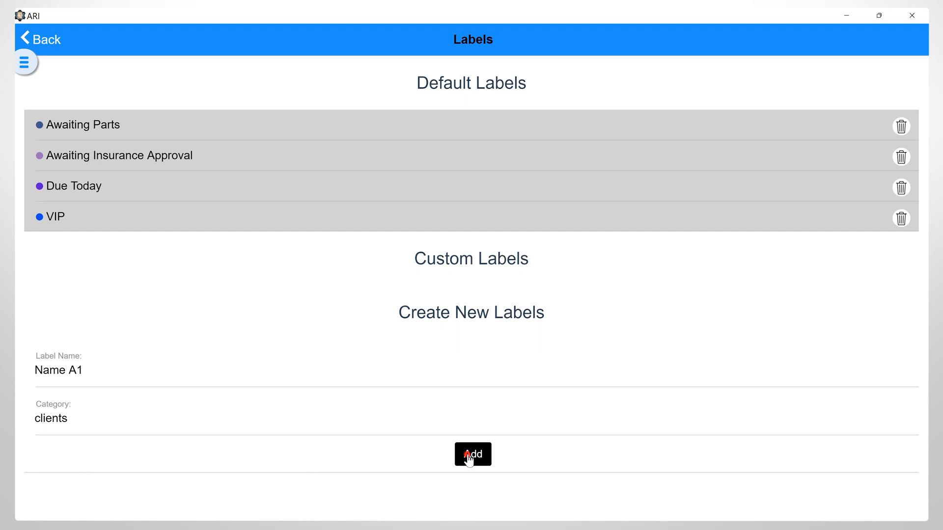
{"action": "left_click", "coordinate": [473, 454]}
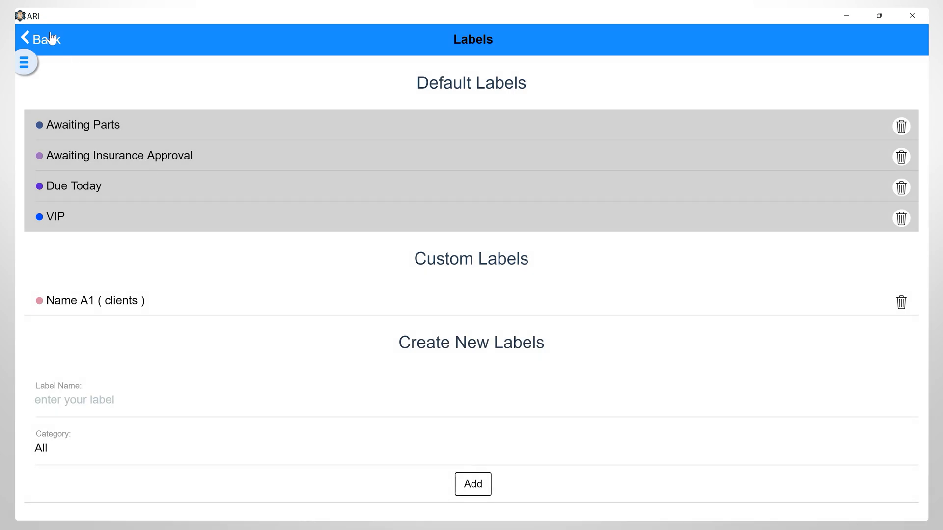
{"action": "left_click", "coordinate": [40, 39]}
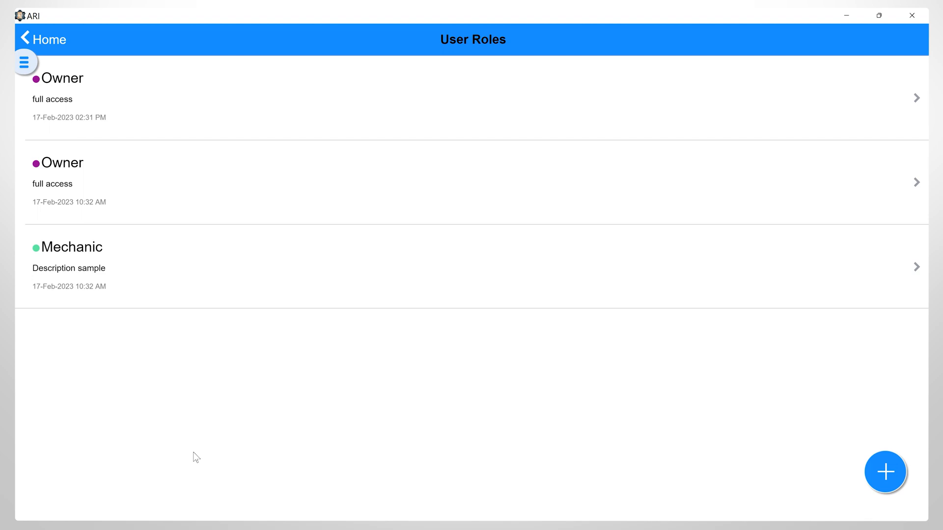
{"action": "mouse_move", "coordinate": [885, 472]}
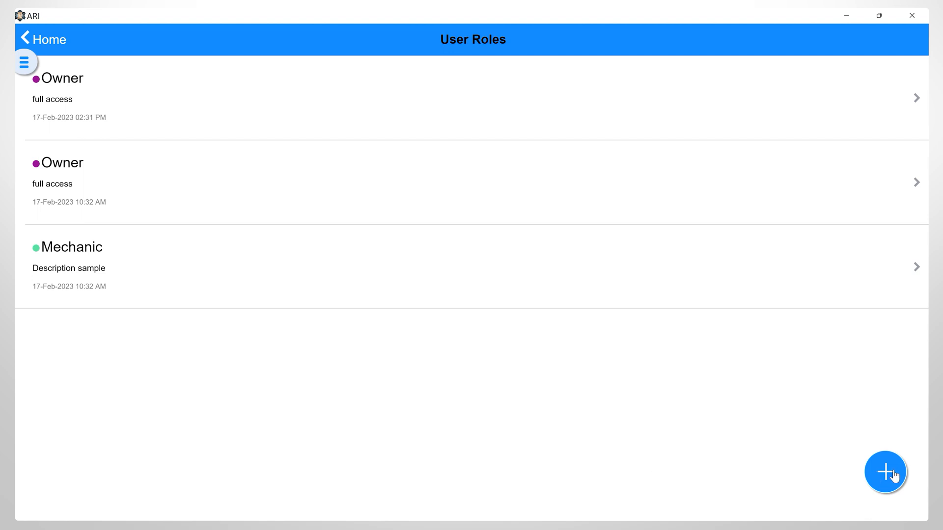
Enter title Accountant and description 'His description' for a new user role.
{"action": "left_click", "coordinate": [884, 472]}
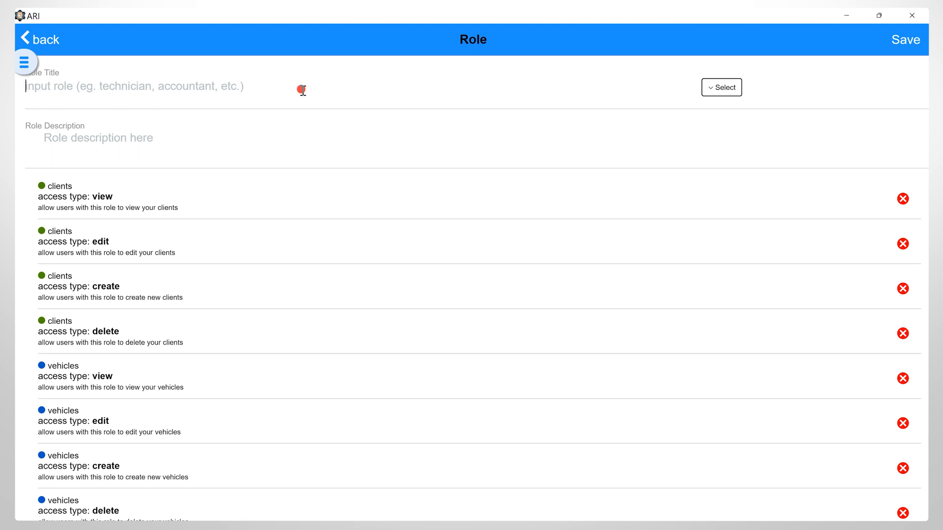
{"action": "type", "text": "Custom"}
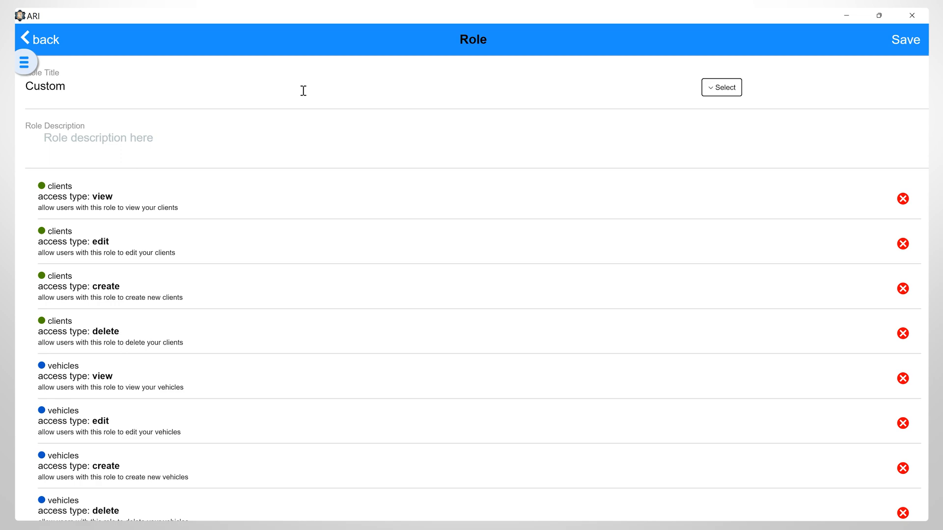
{"action": "left_click", "coordinate": [721, 87]}
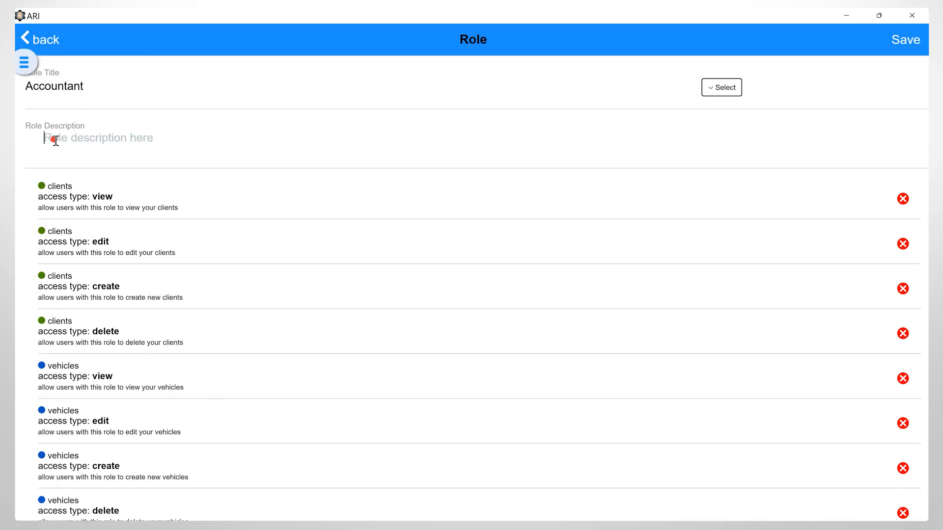
{"action": "type", "text": "his descripti"}
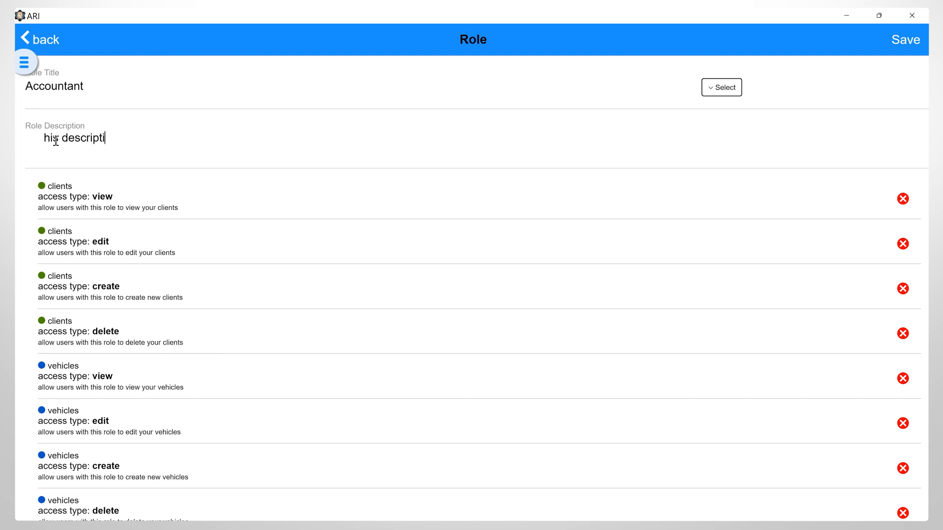
{"action": "type", "text": "on"}
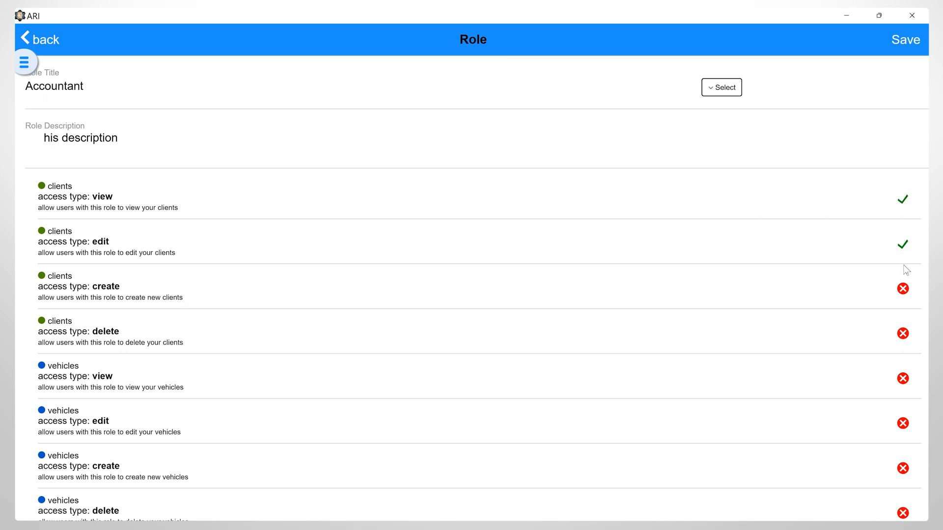
Let the Accountant role view, edit and delete clients, but not create them.
{"action": "left_click", "coordinate": [903, 288]}
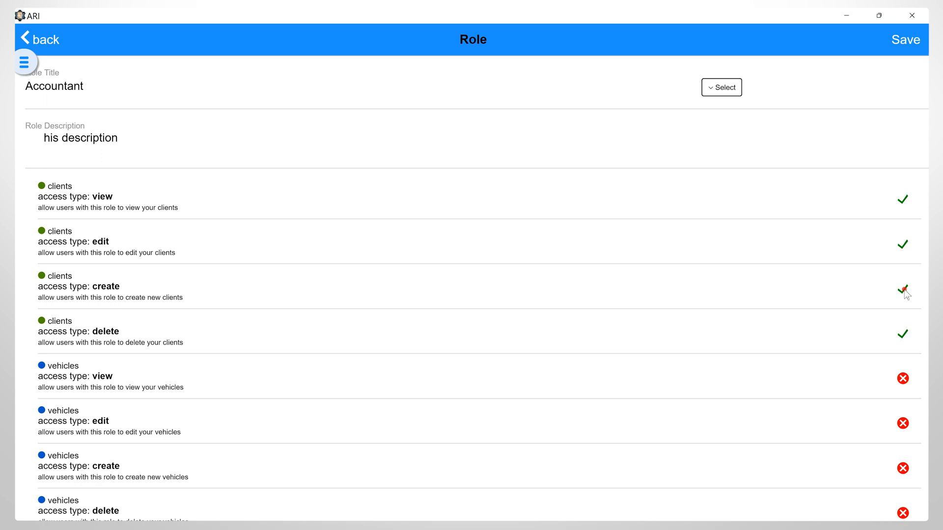
{"action": "left_click", "coordinate": [39, 40]}
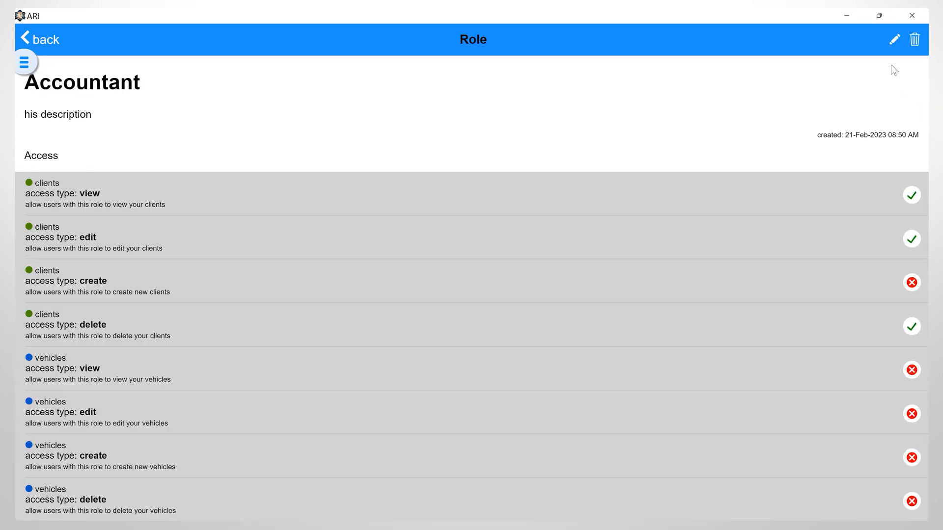
{"action": "left_click", "coordinate": [894, 40]}
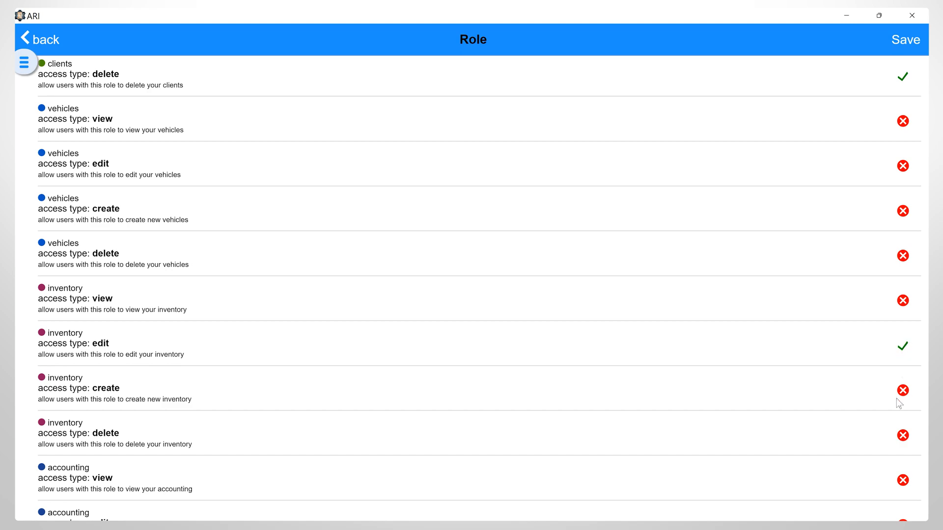
{"action": "left_click", "coordinate": [902, 390]}
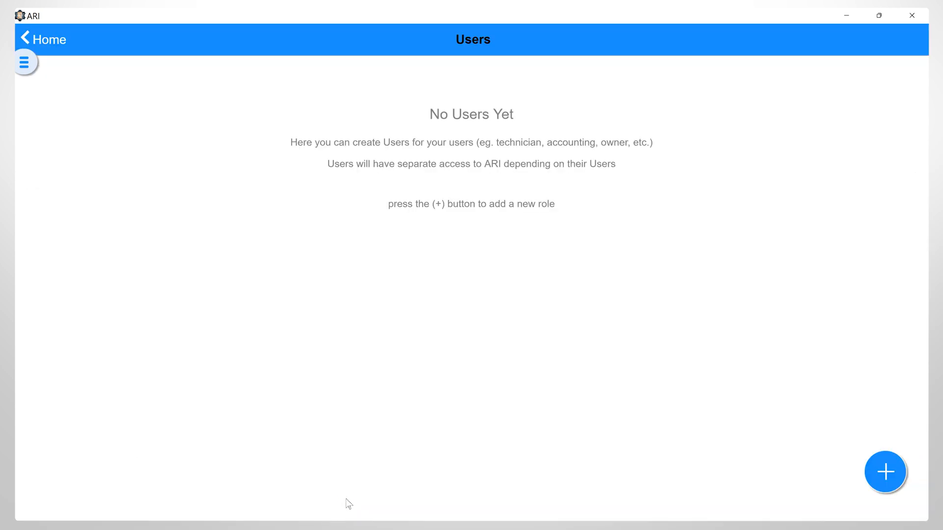
Accept the Missing Owner prompt, review Owner's full access, and save the Owner user.
{"action": "left_click", "coordinate": [885, 472]}
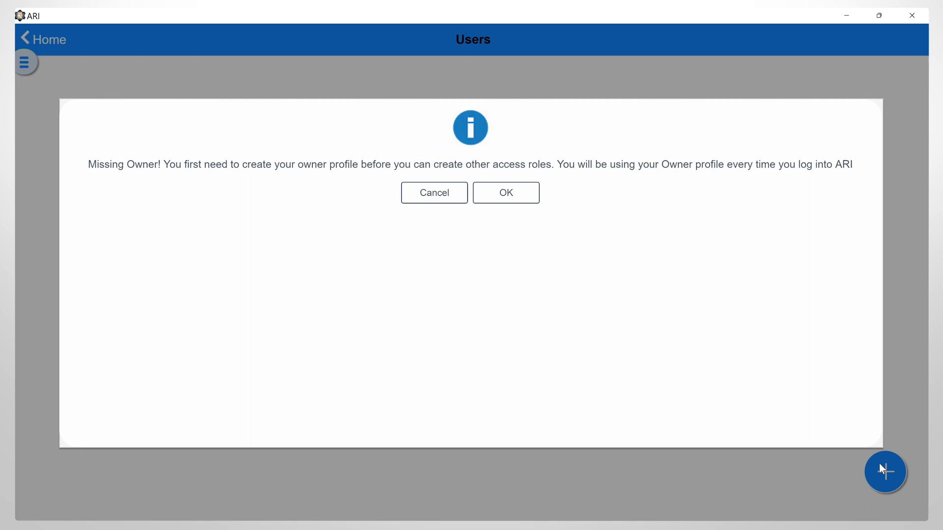
{"action": "mouse_move", "coordinate": [655, 308]}
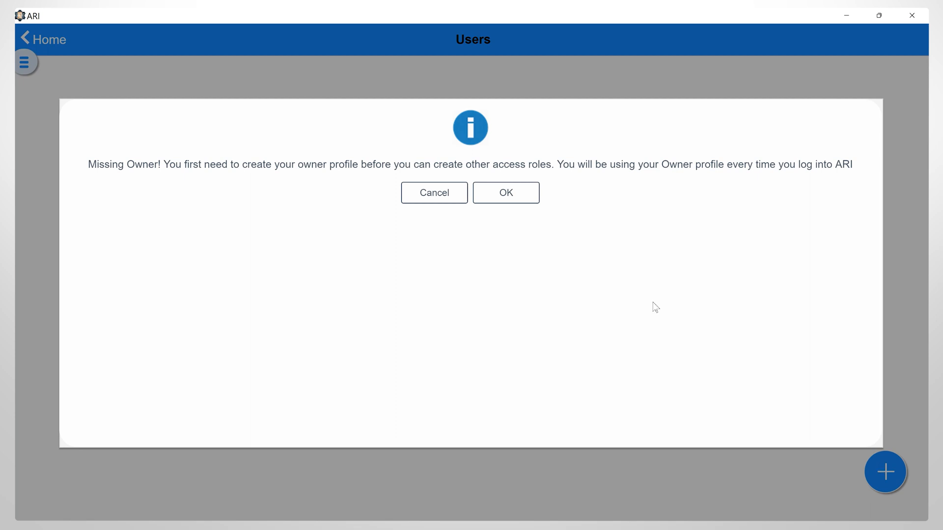
{"action": "mouse_move", "coordinate": [506, 193]}
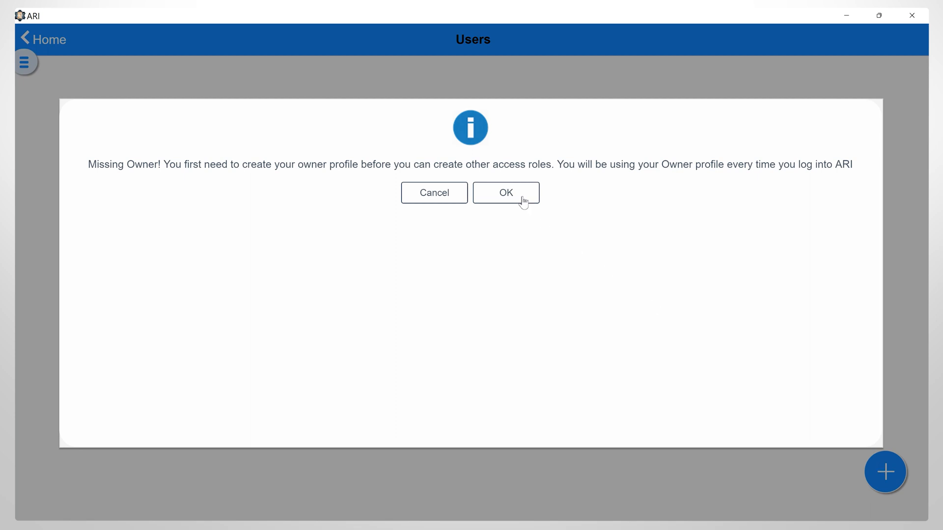
{"action": "left_click", "coordinate": [505, 192]}
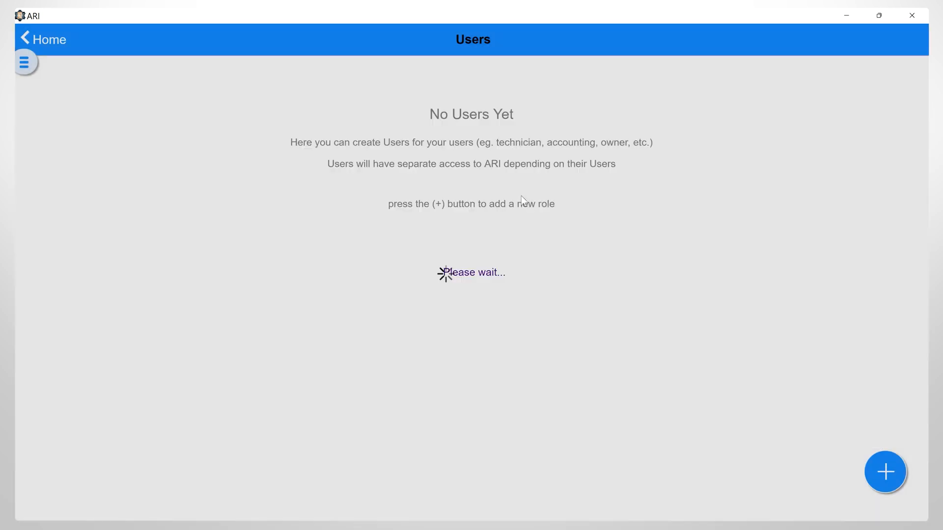
{"action": "left_click", "coordinate": [885, 471]}
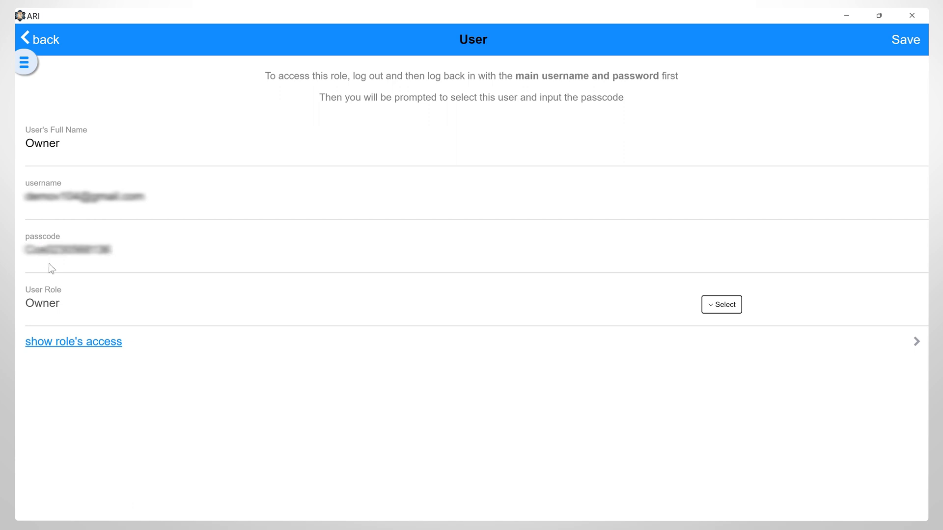
{"action": "left_click", "coordinate": [73, 342]}
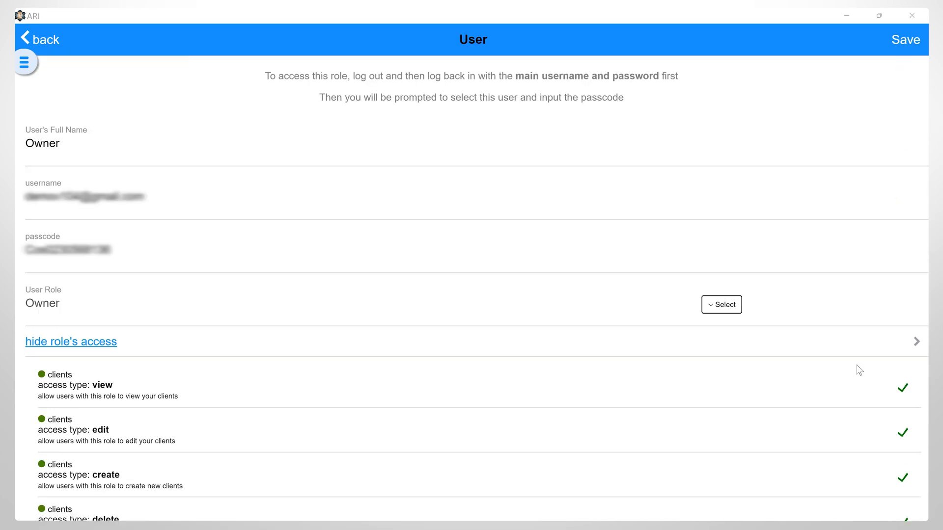
{"action": "left_click", "coordinate": [38, 39]}
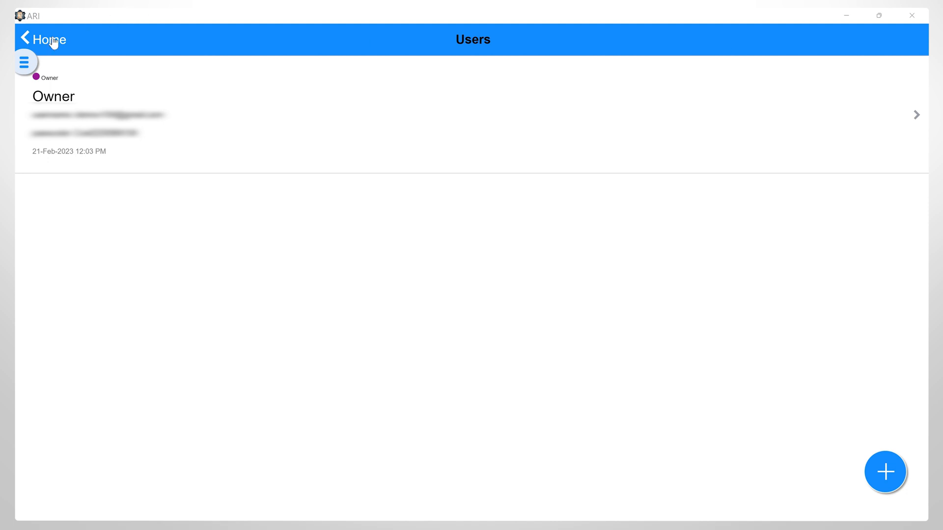
{"action": "left_click", "coordinate": [43, 40]}
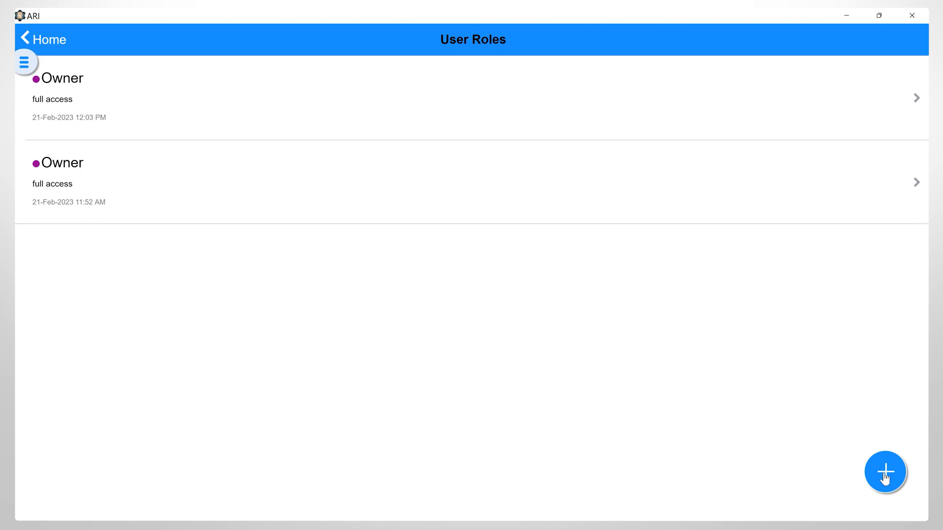
Save an Accountant role described 'His description' without appointments permissions.
{"action": "left_click", "coordinate": [885, 473]}
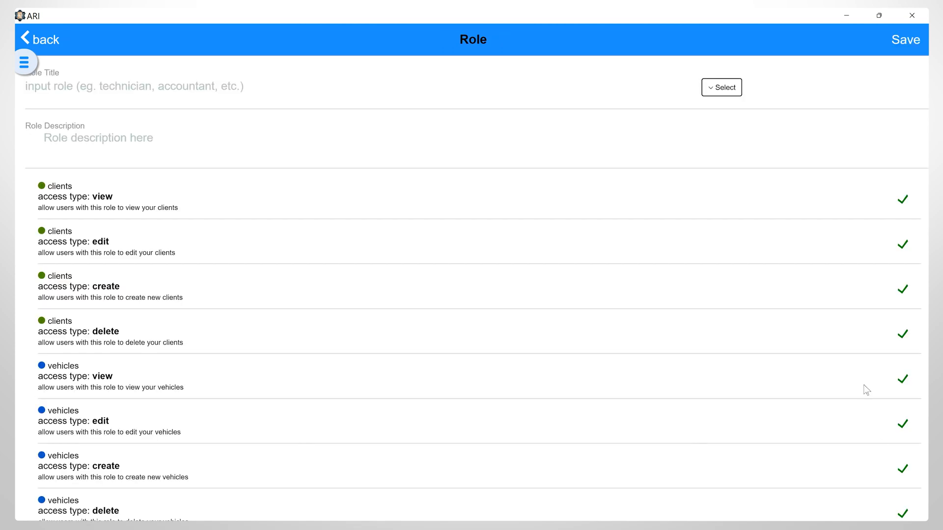
{"action": "left_click", "coordinate": [721, 87]}
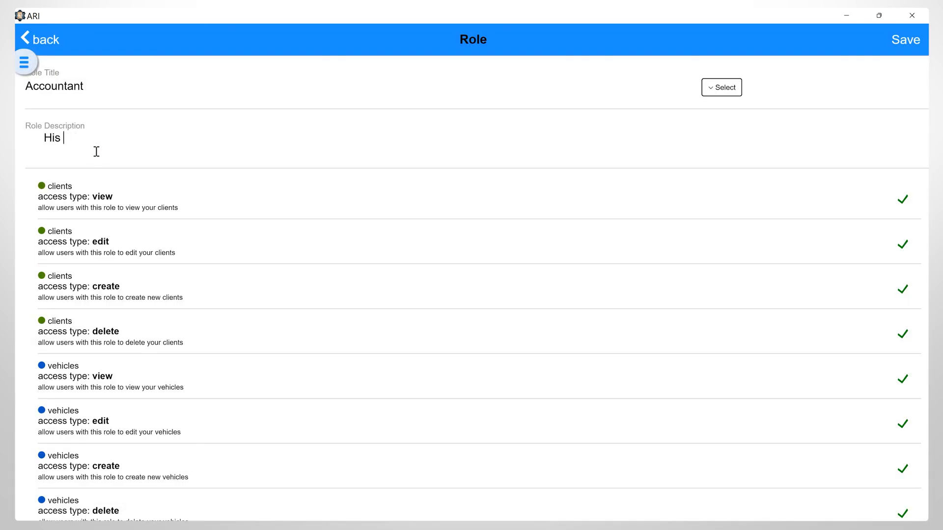
{"action": "type", "text": "description"}
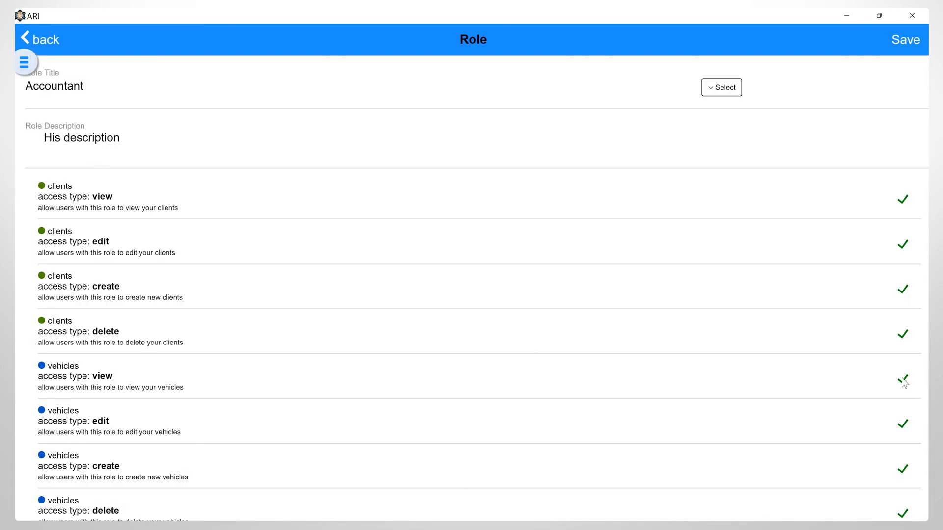
{"action": "scroll", "scroll_direction": "down", "scroll_amount": 3}
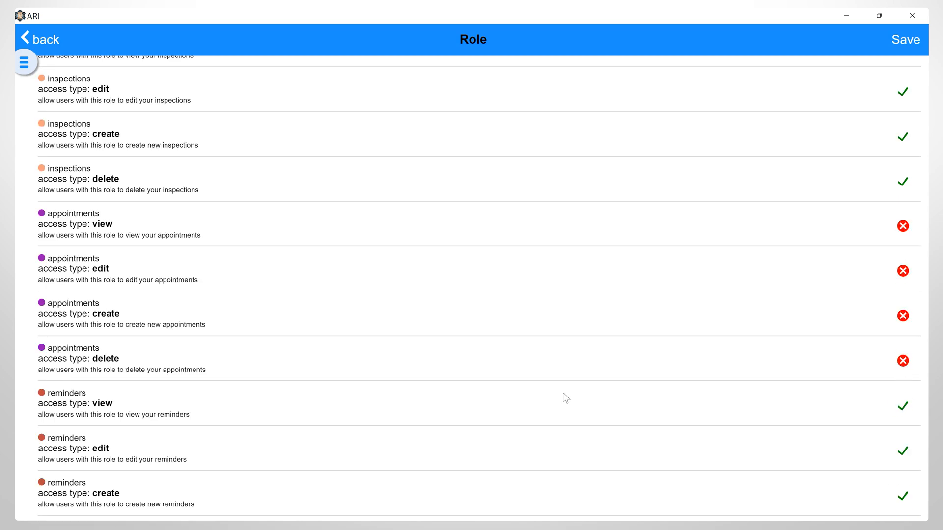
{"action": "left_click", "coordinate": [39, 40]}
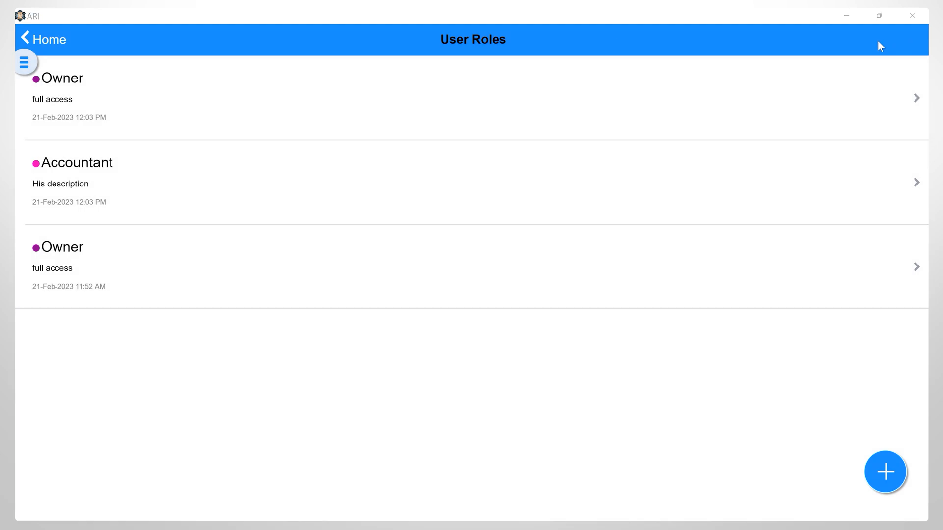
{"action": "left_click", "coordinate": [42, 39]}
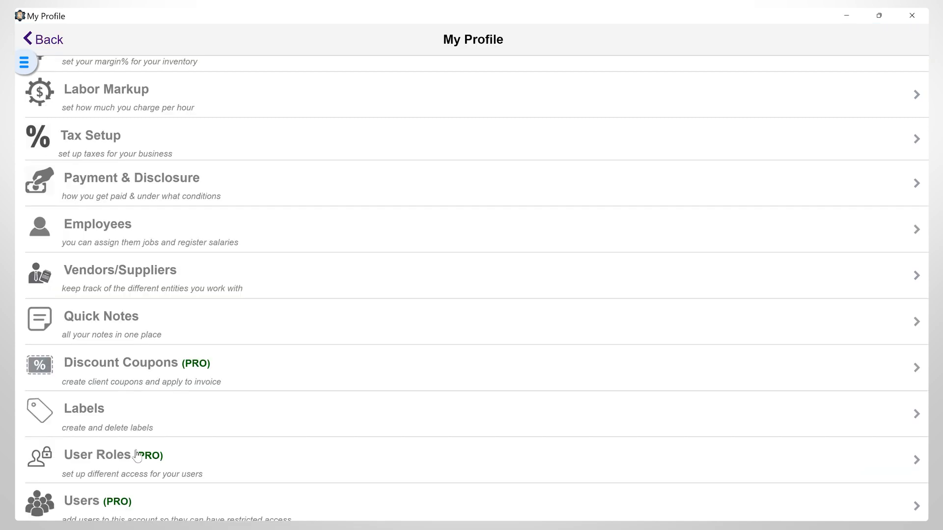
{"action": "left_click", "coordinate": [96, 501]}
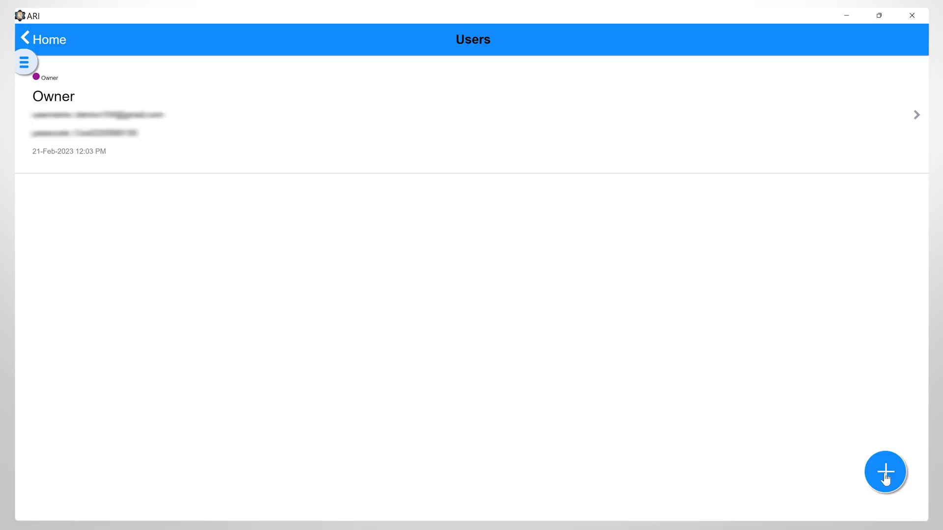
{"action": "left_click", "coordinate": [885, 472]}
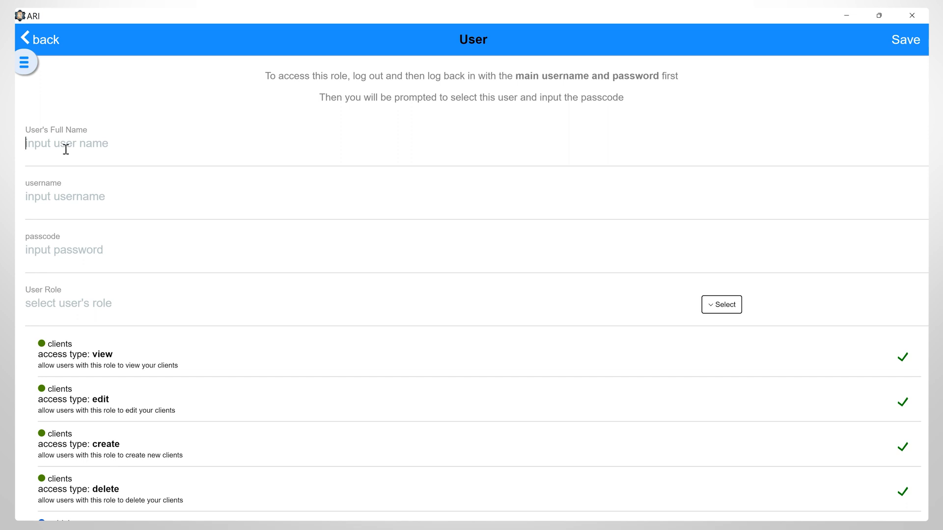
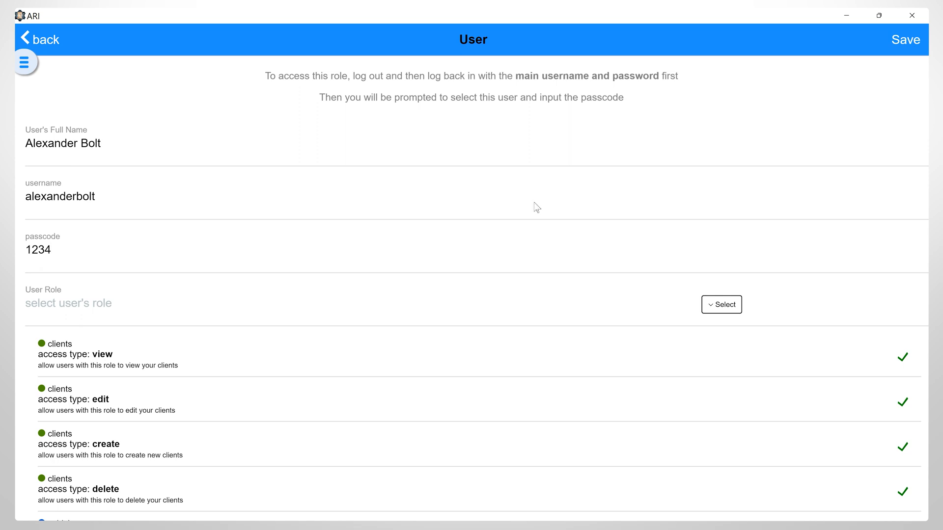
Assign the Accountant role and review its permissions list.
{"action": "left_click", "coordinate": [721, 304]}
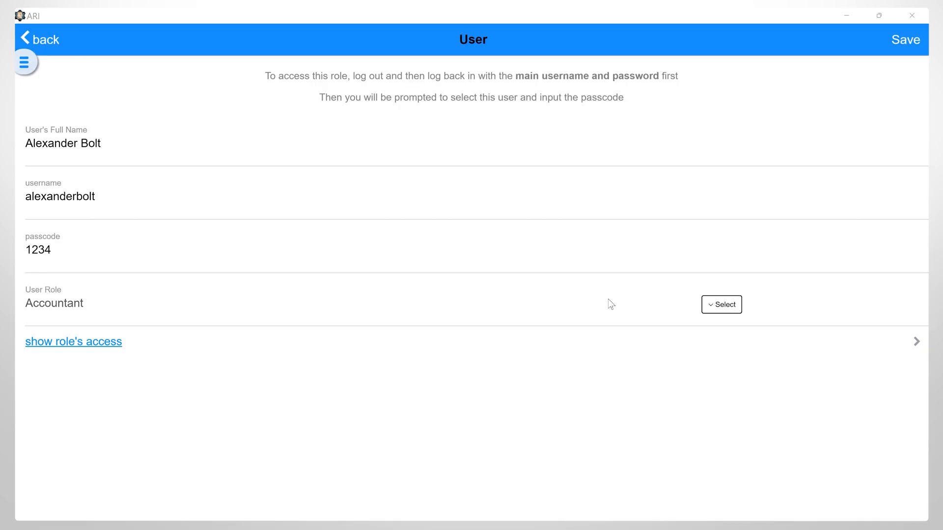
{"action": "left_click", "coordinate": [74, 342]}
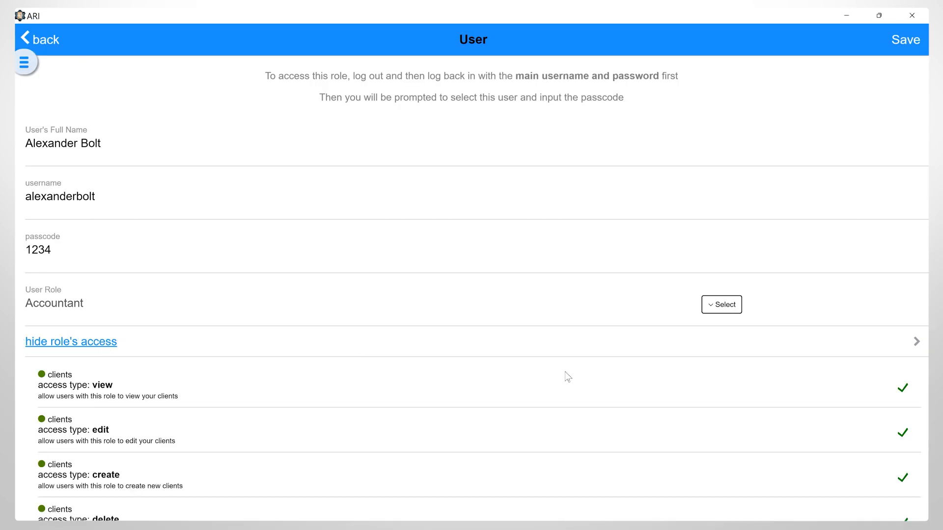
{"action": "scroll", "scroll_direction": "down", "scroll_amount": 3}
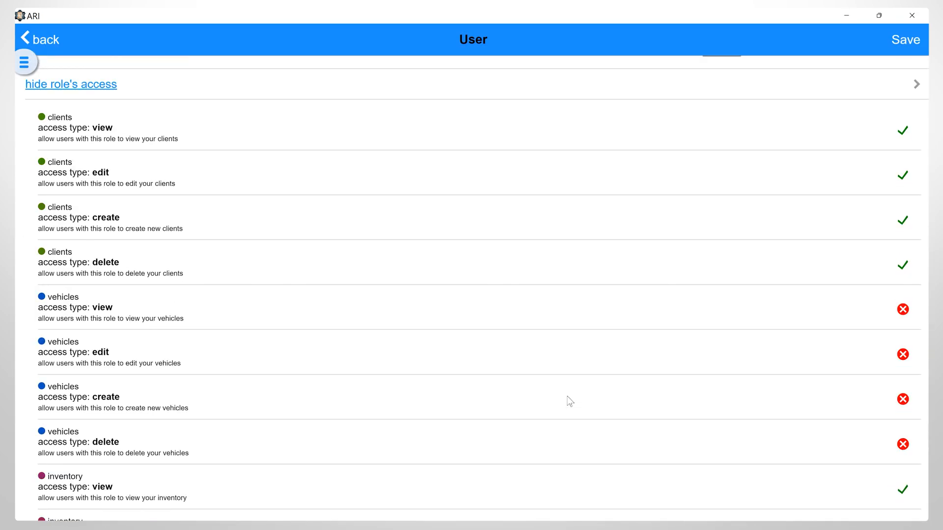
{"action": "scroll", "scroll_direction": "up", "scroll_amount": 3}
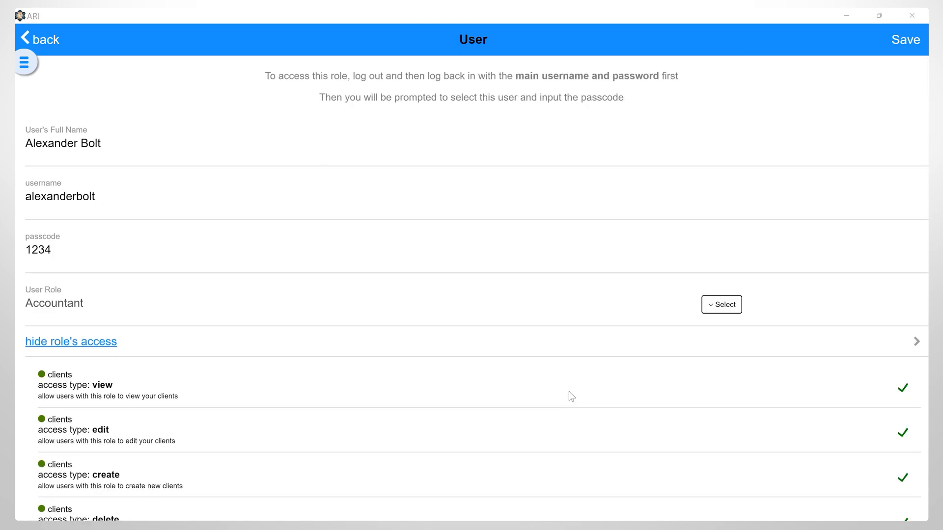
{"action": "mouse_move", "coordinate": [889, 387]}
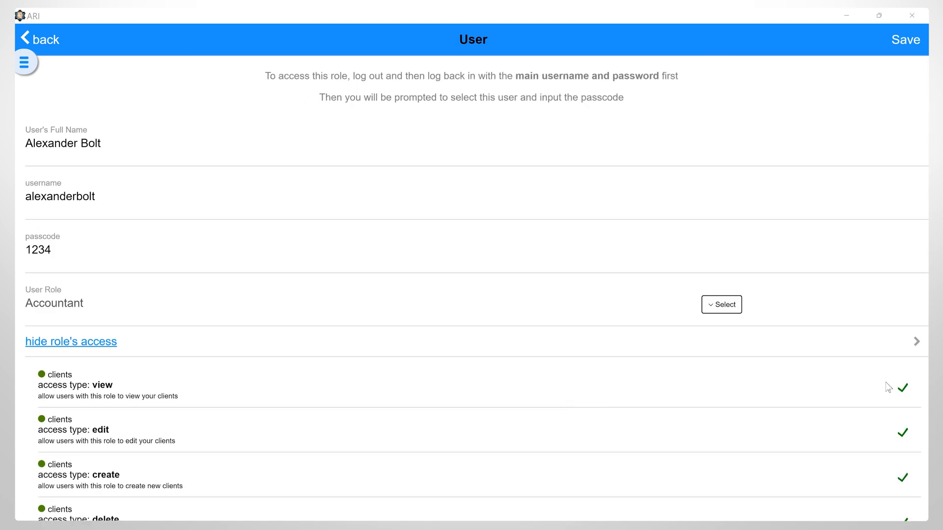
{"action": "left_click", "coordinate": [902, 388]}
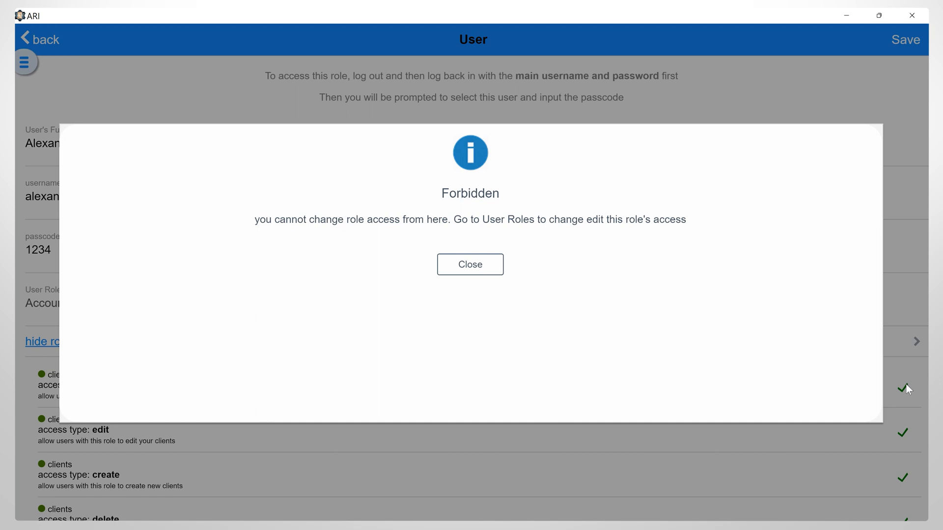
{"action": "mouse_move", "coordinate": [471, 265]}
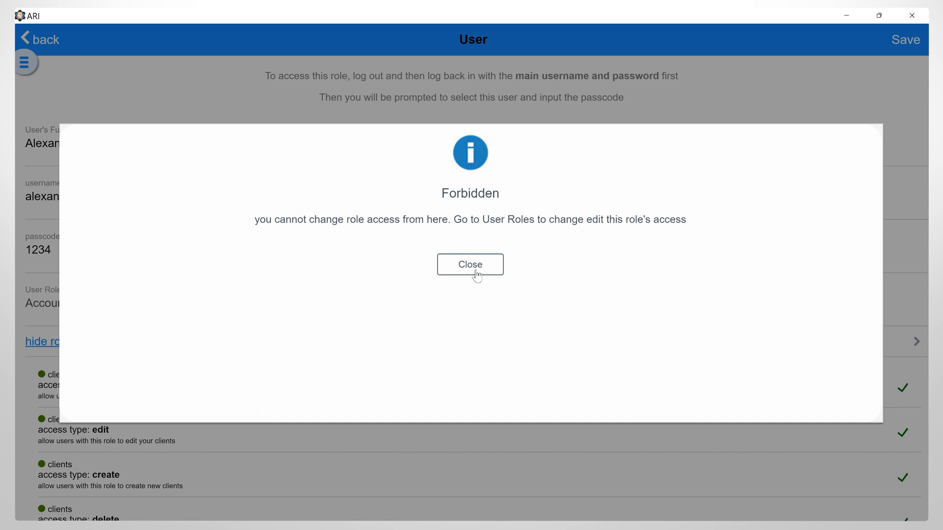
{"action": "left_click", "coordinate": [470, 265]}
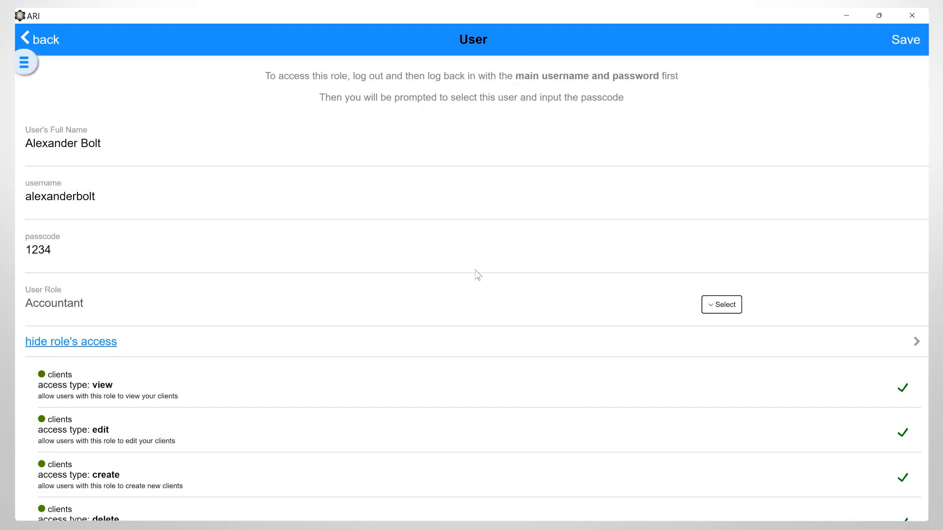
{"action": "mouse_move", "coordinate": [552, 236]}
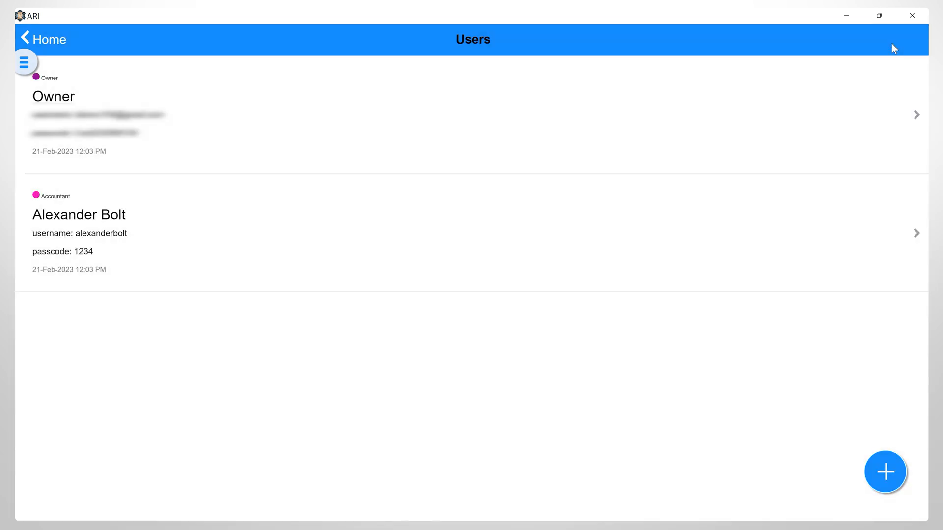
{"action": "left_click", "coordinate": [43, 40]}
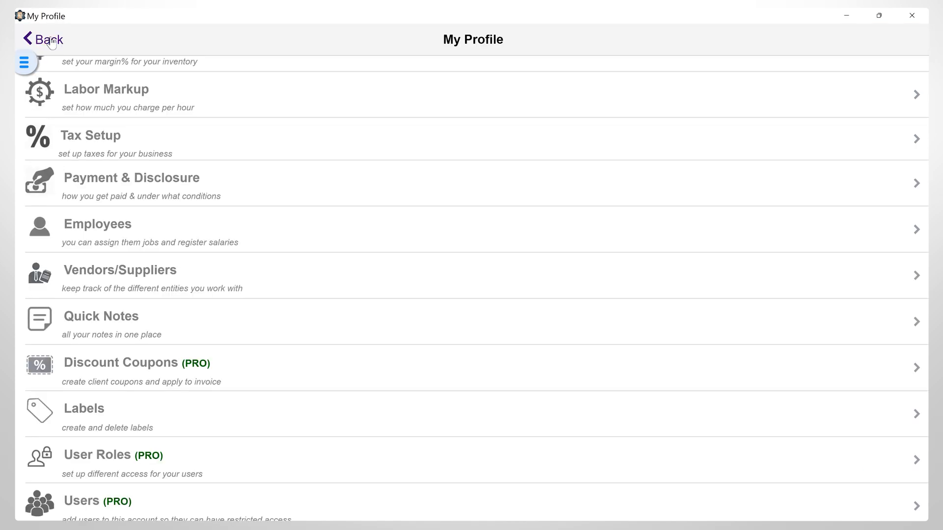
{"action": "left_click", "coordinate": [42, 39]}
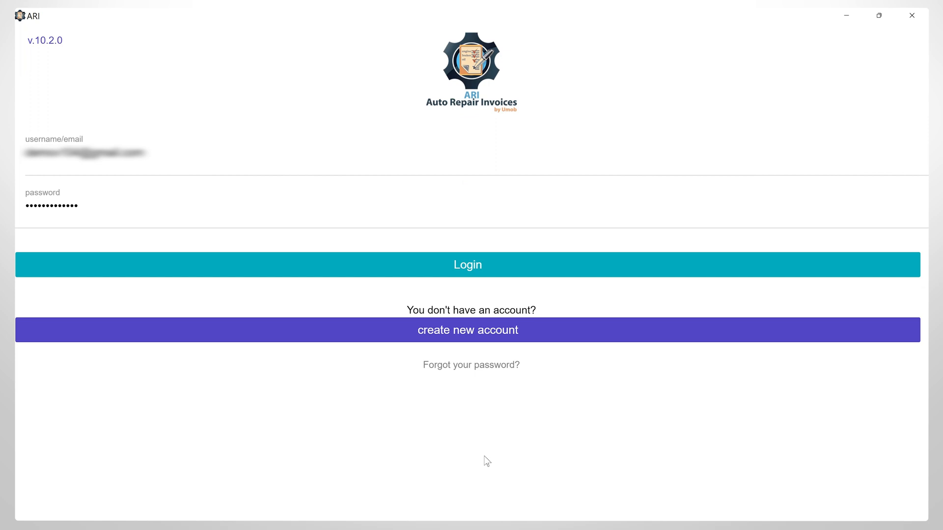
{"action": "mouse_move", "coordinate": [466, 270]}
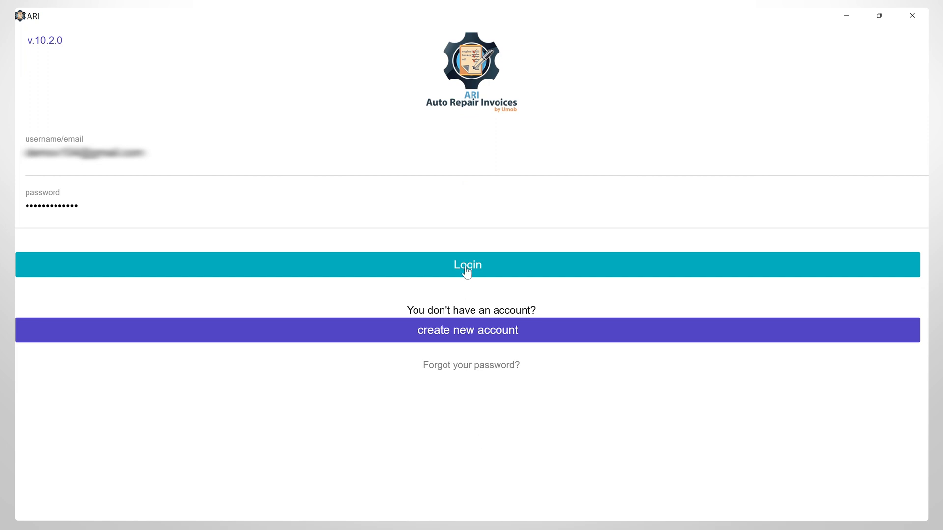
{"action": "left_click", "coordinate": [467, 265]}
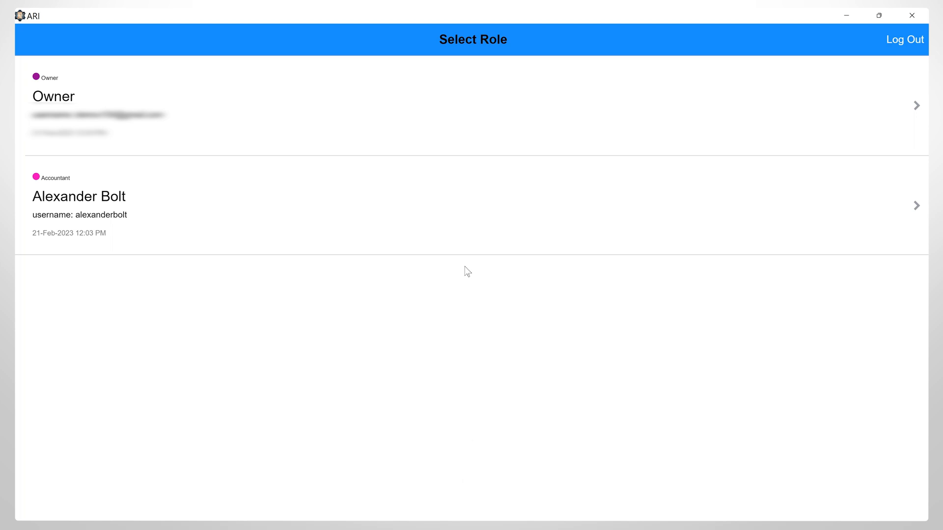
{"action": "mouse_move", "coordinate": [418, 112]}
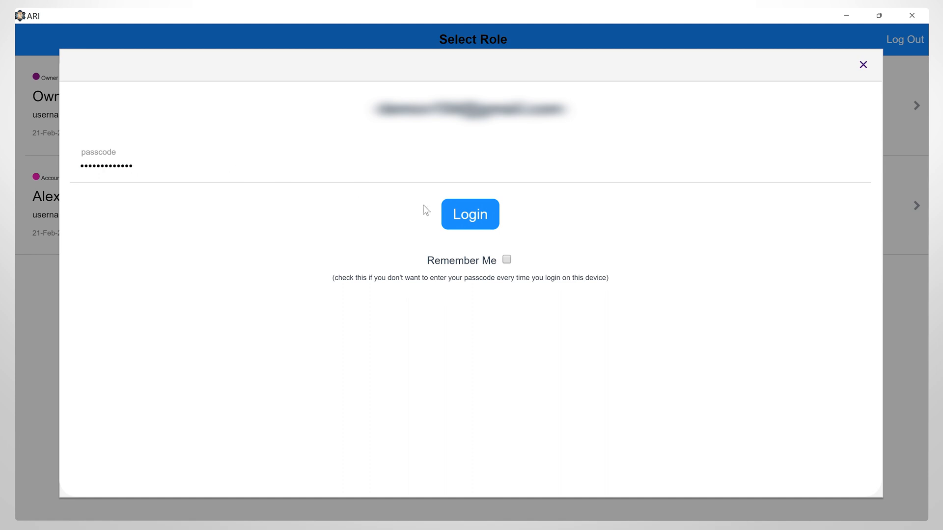
{"action": "left_click", "coordinate": [469, 214]}
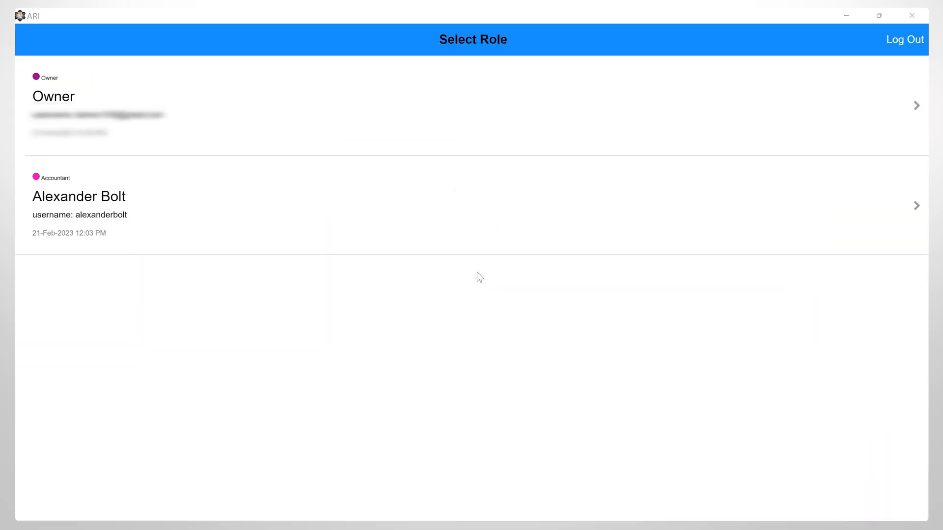
{"action": "left_click", "coordinate": [246, 204]}
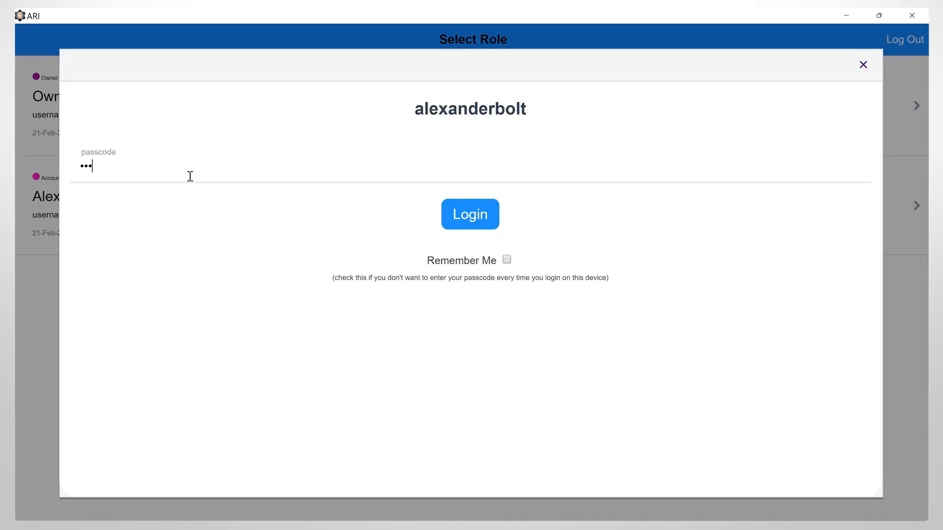
{"action": "left_click", "coordinate": [469, 214]}
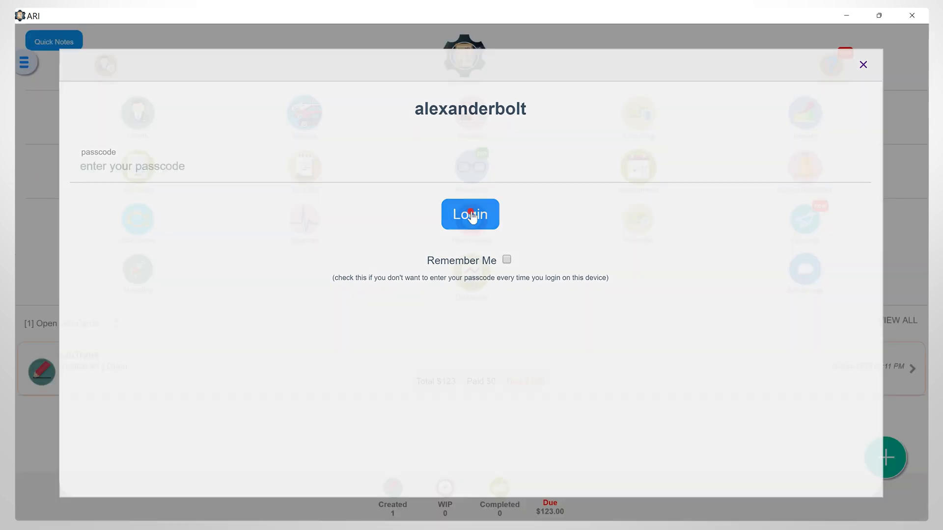
{"action": "left_click", "coordinate": [470, 214]}
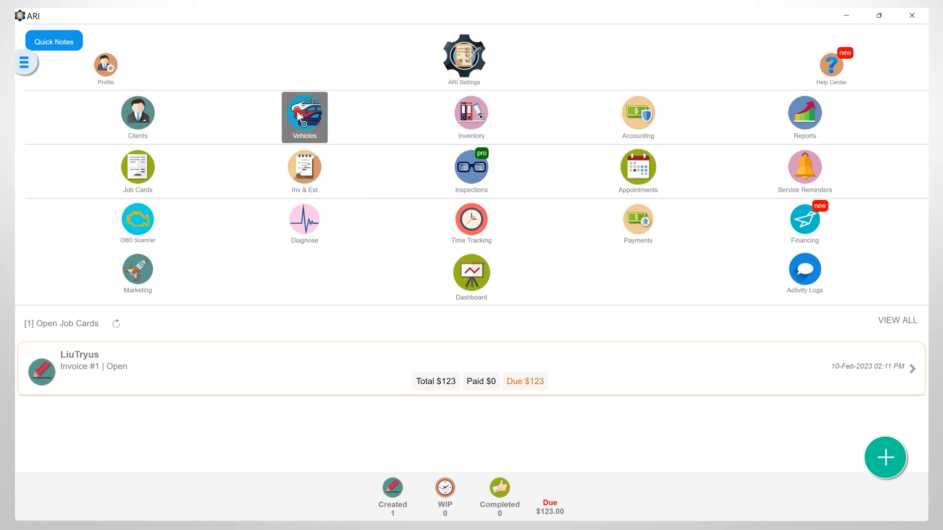
{"action": "left_click", "coordinate": [305, 116]}
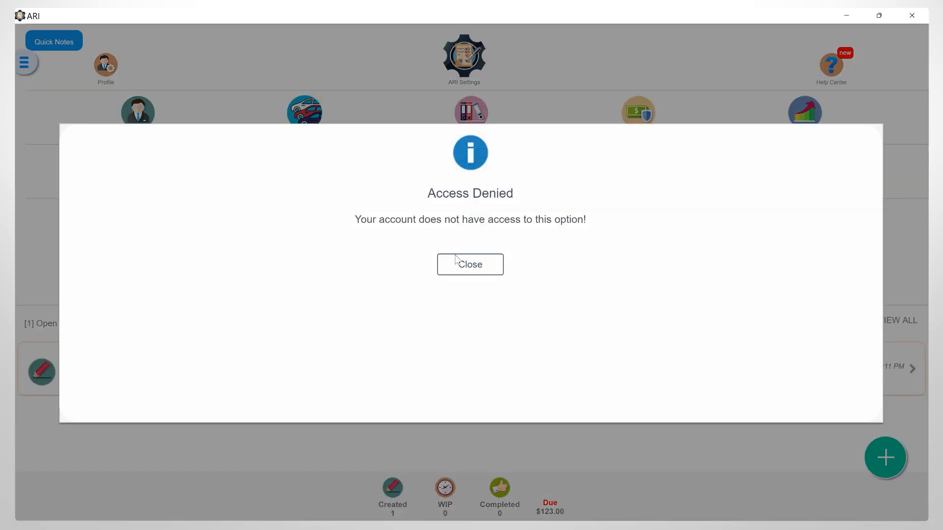
{"action": "left_click", "coordinate": [470, 265]}
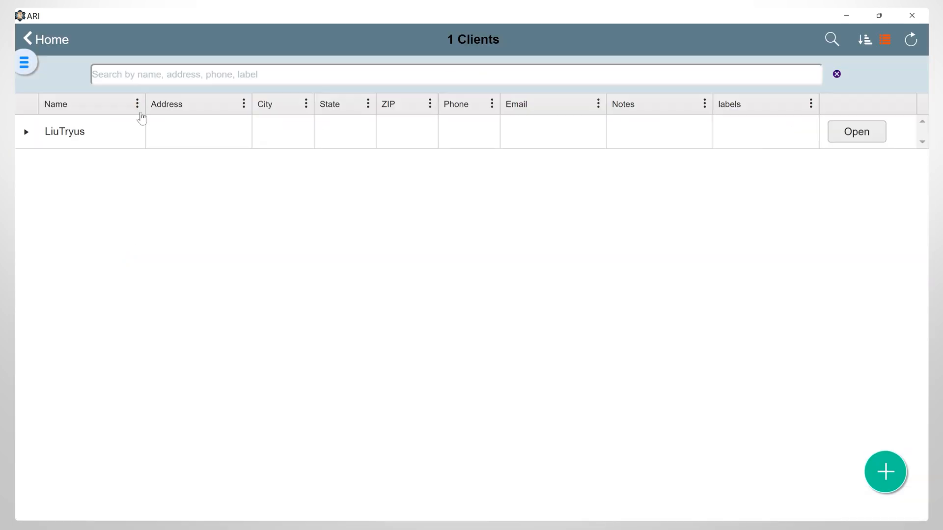
{"action": "left_click", "coordinate": [46, 40]}
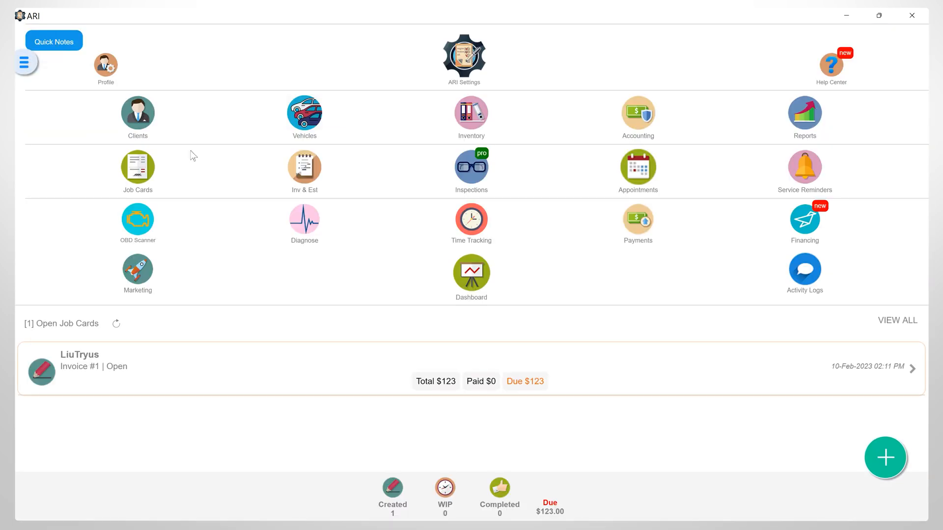